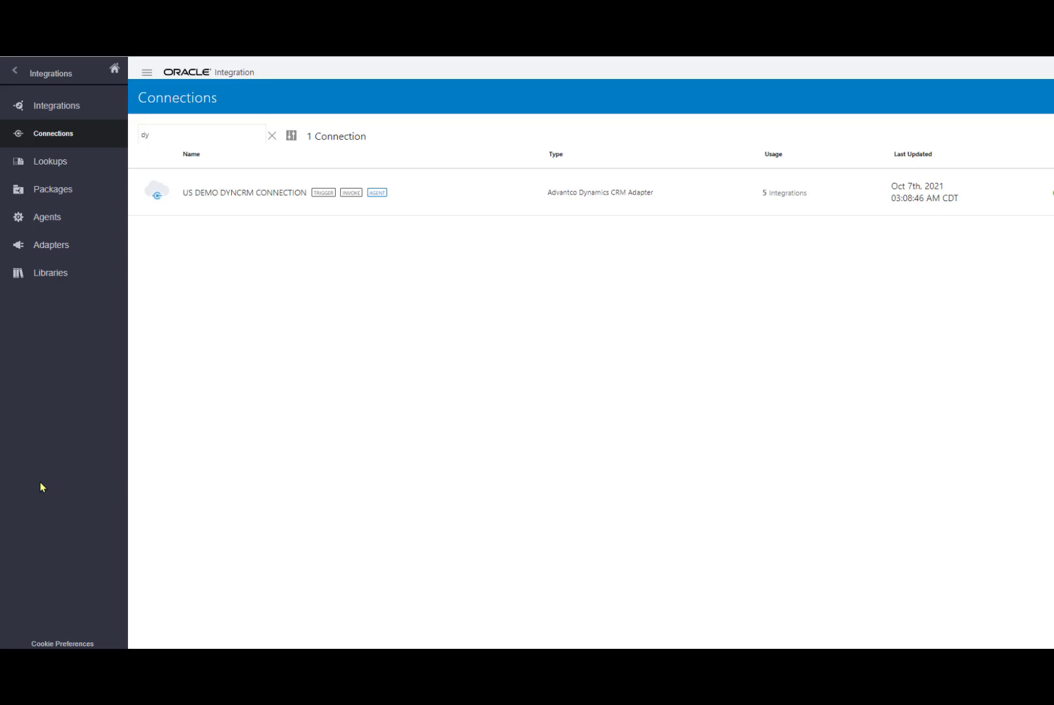
mouse_move(245, 192)
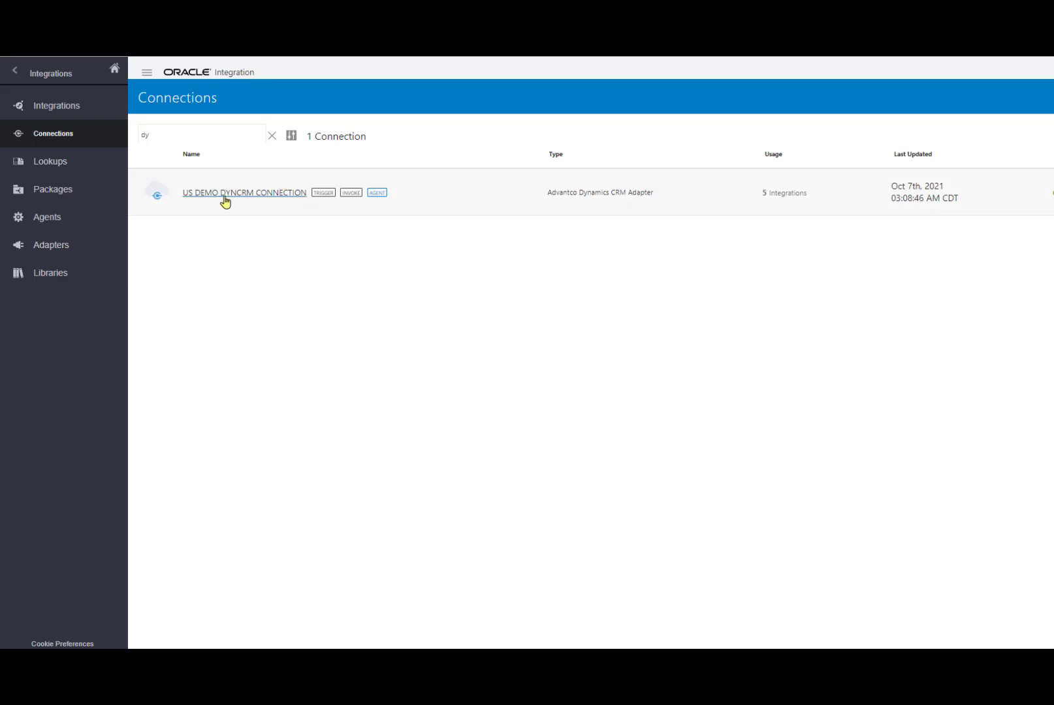
mouse_move(226, 218)
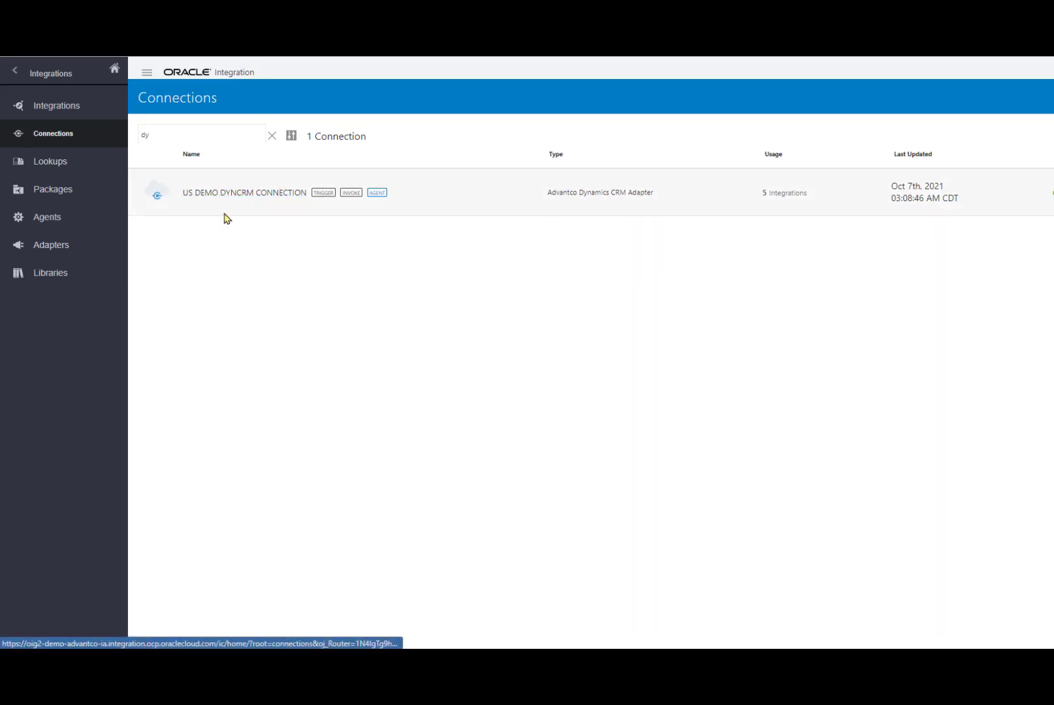
mouse_move(336, 268)
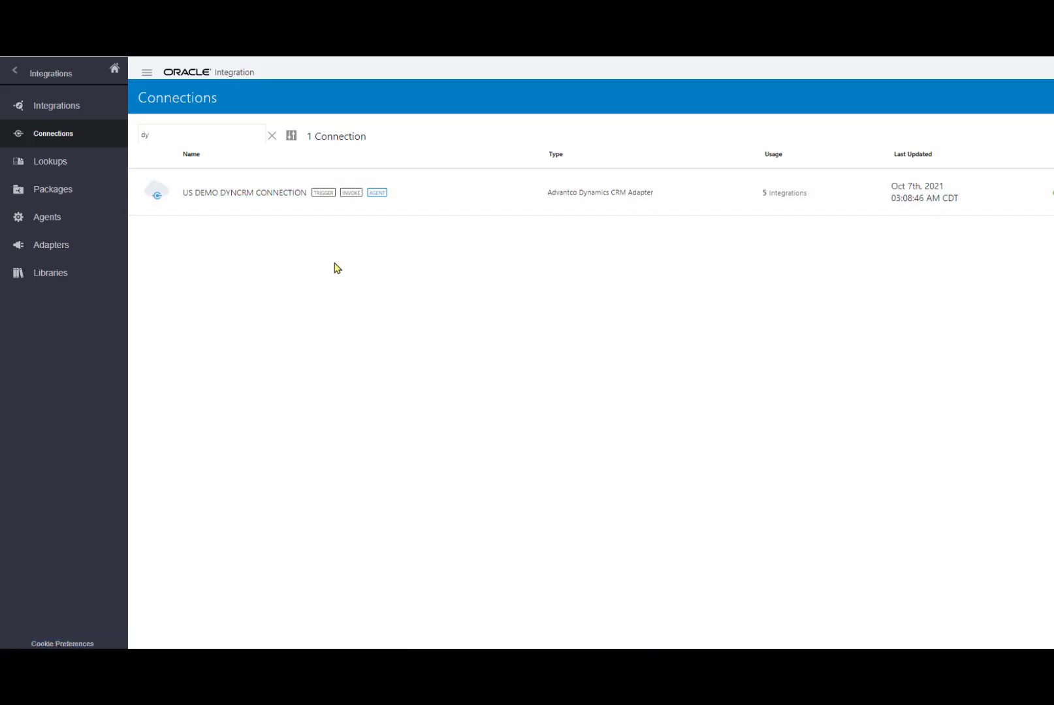
mouse_move(282, 237)
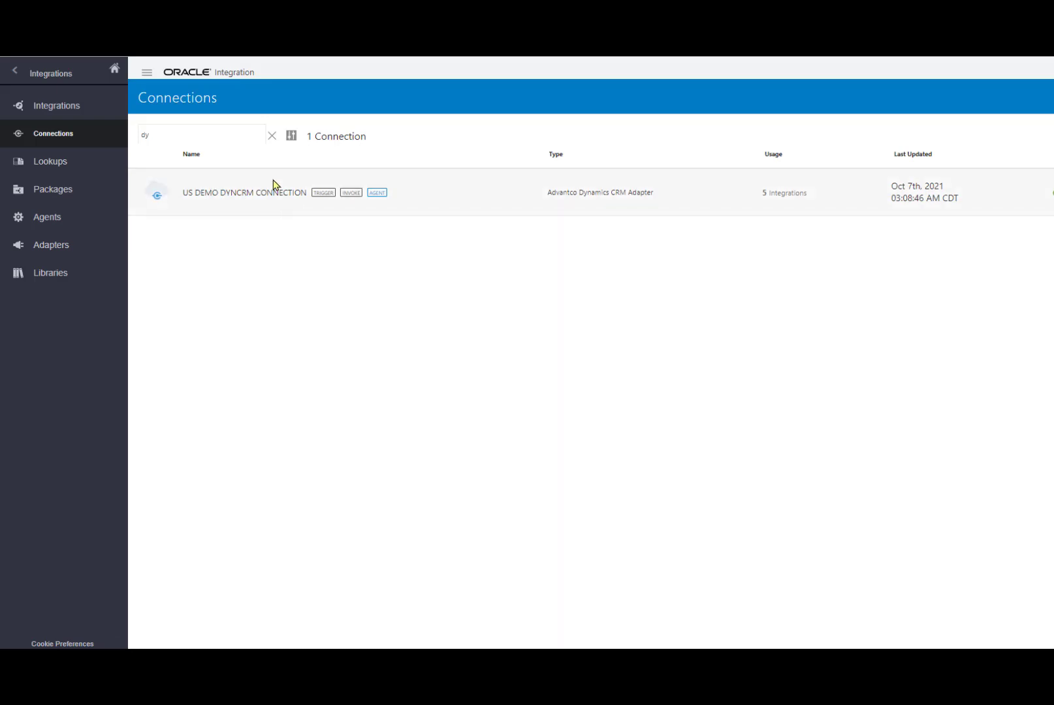
mouse_move(243, 200)
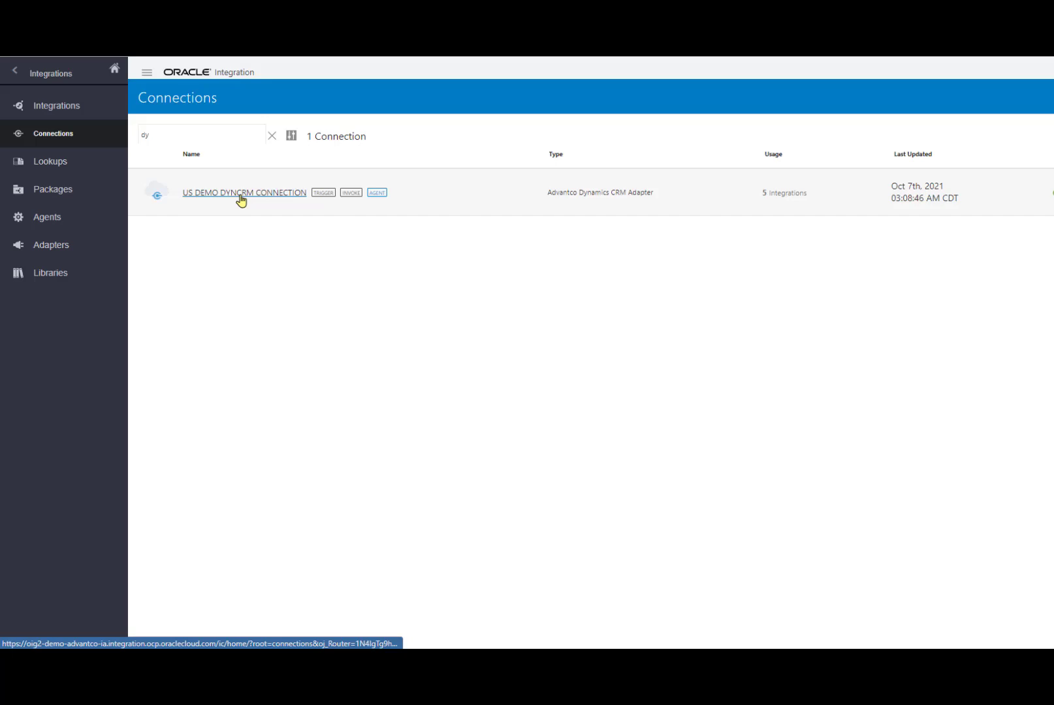
Step: Review US DEMO DYNCRM CONNECTION's REST service URI, timeout and security credentials, then leave its details
left_click(244, 194)
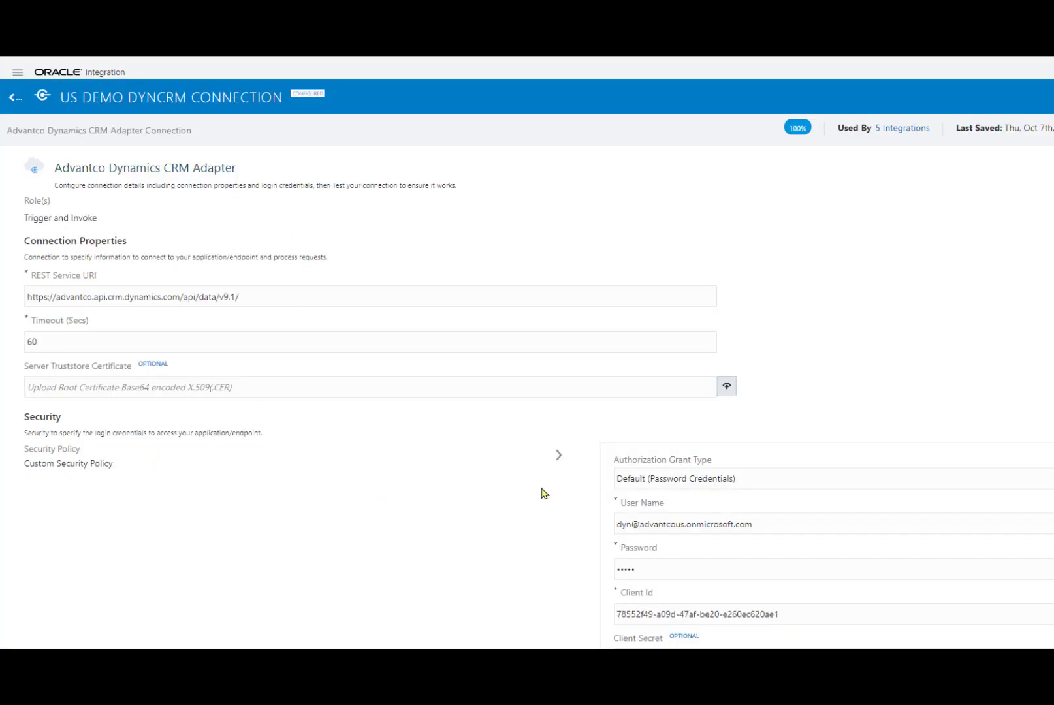
mouse_move(400, 303)
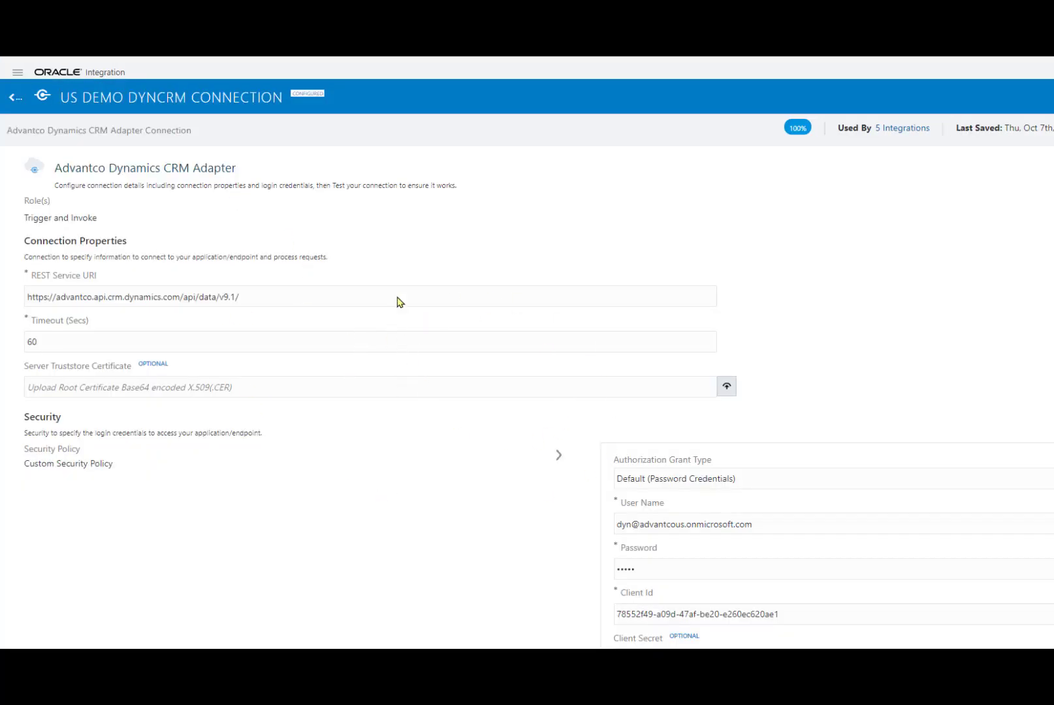
mouse_move(224, 334)
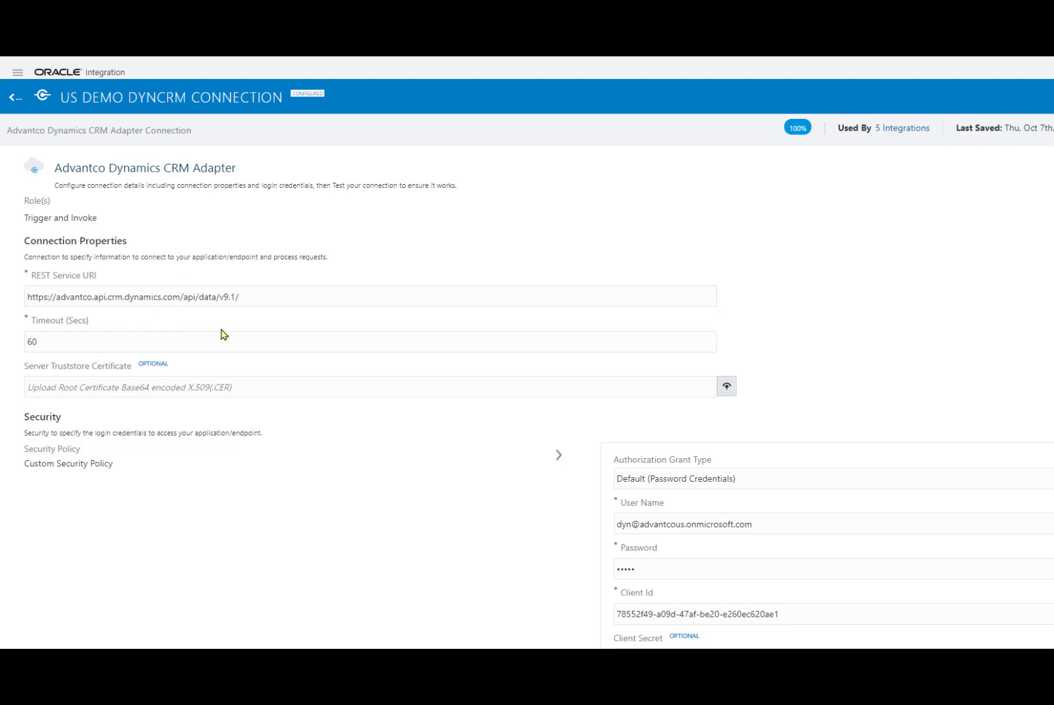
scroll("down", 3)
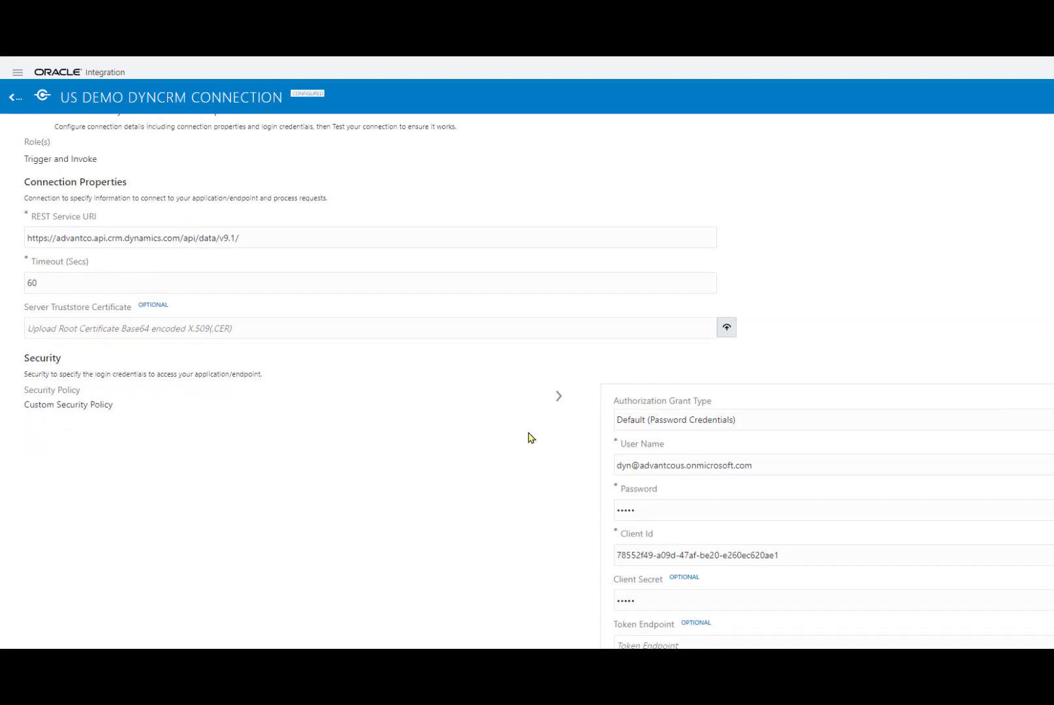
scroll("down", 3)
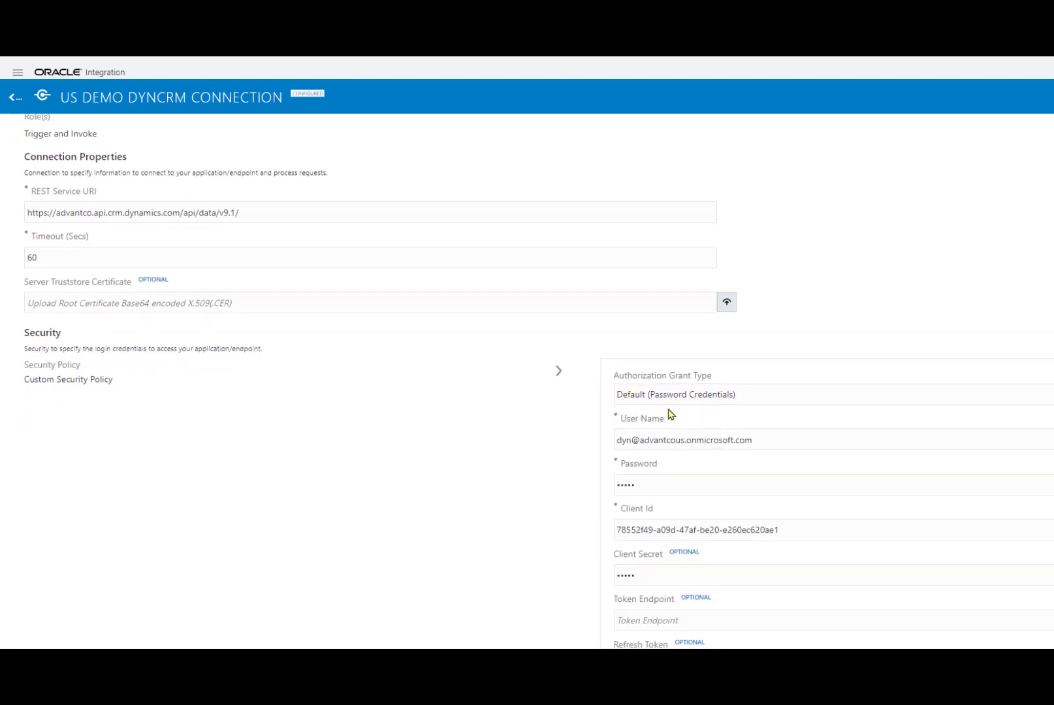
scroll("down", 3)
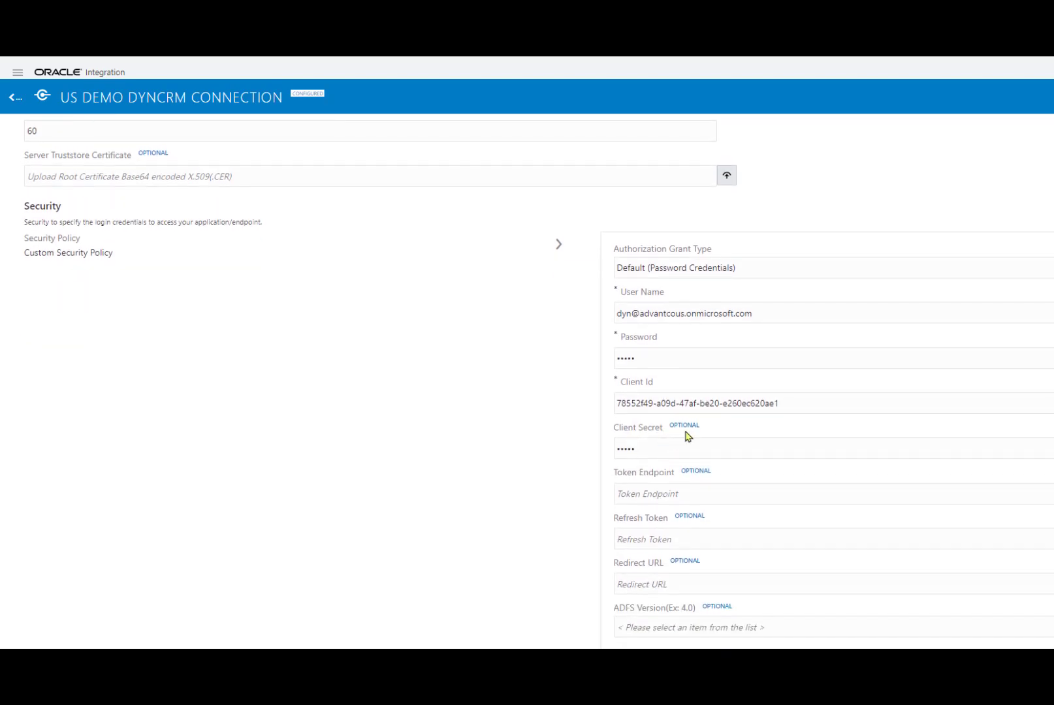
scroll("down", 3)
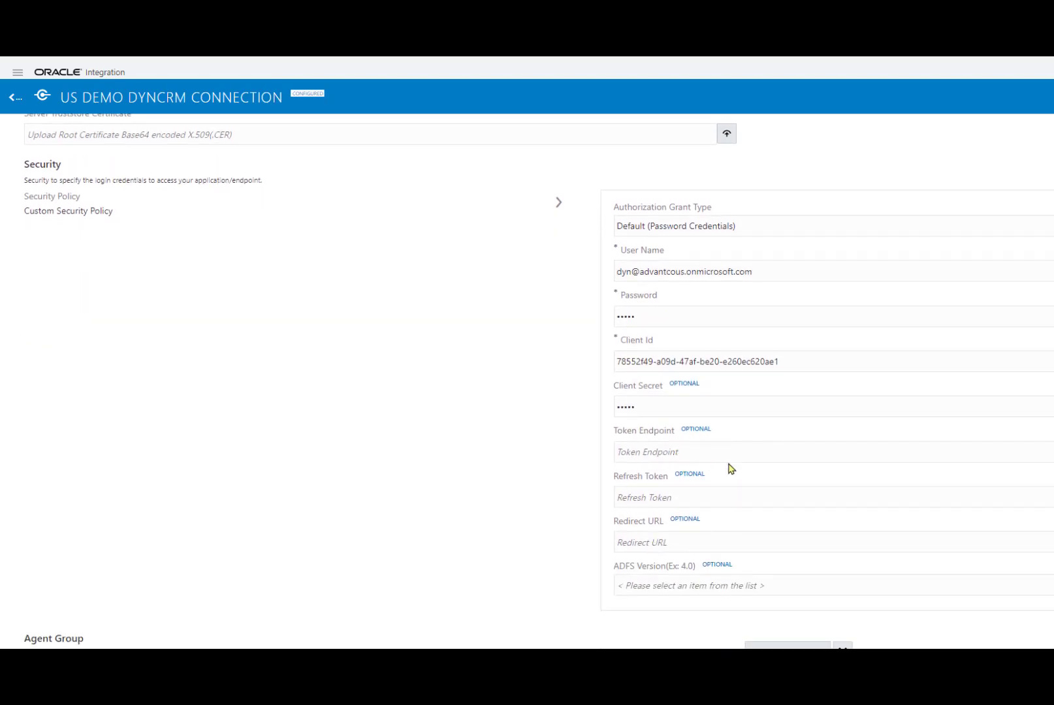
mouse_move(483, 429)
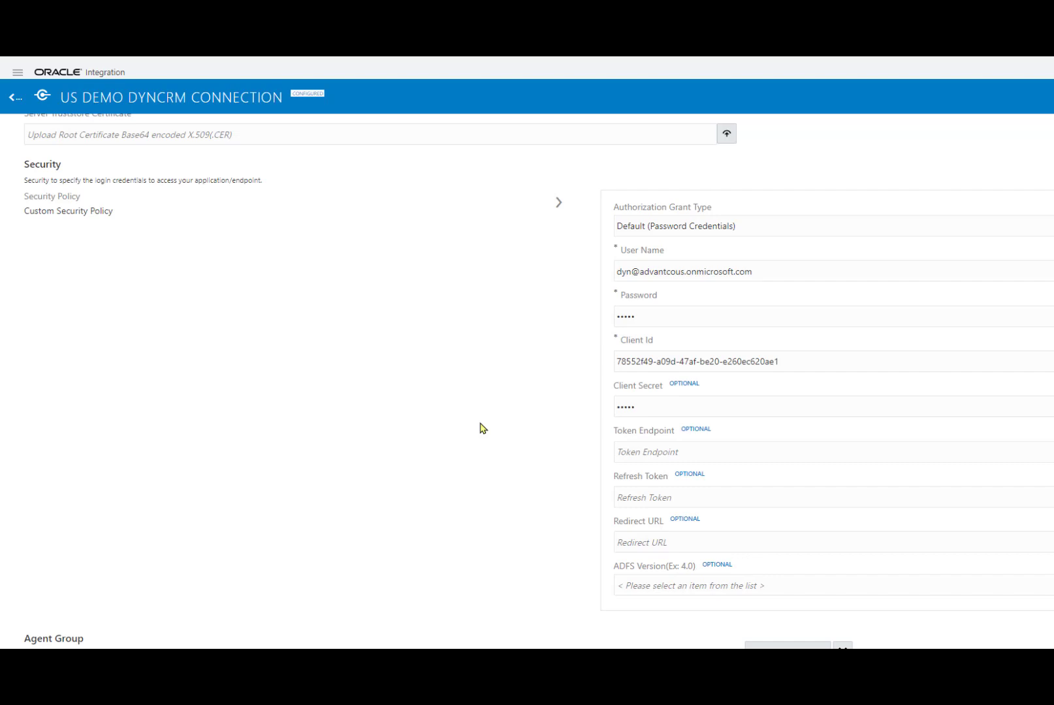
mouse_move(582, 427)
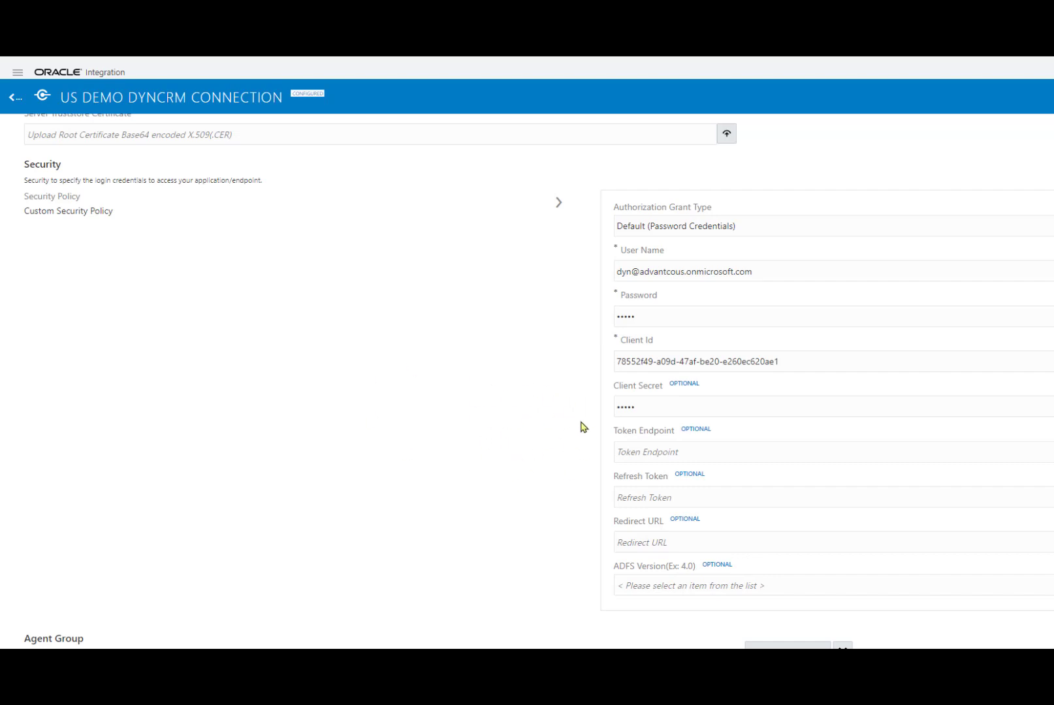
scroll("up", 3)
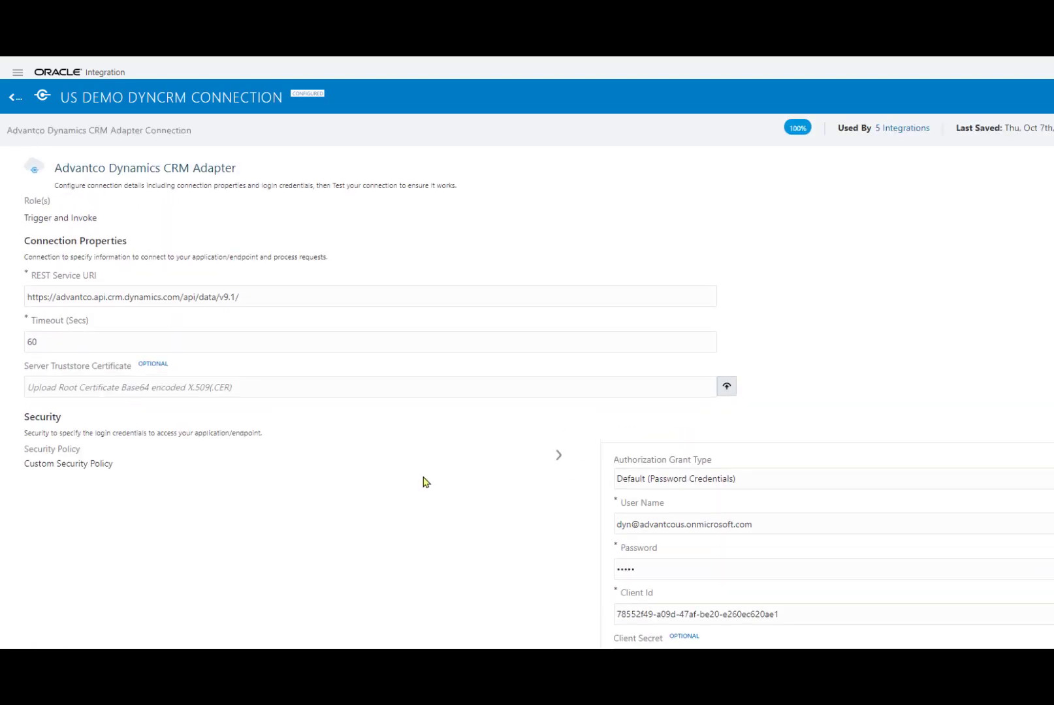
left_click(15, 97)
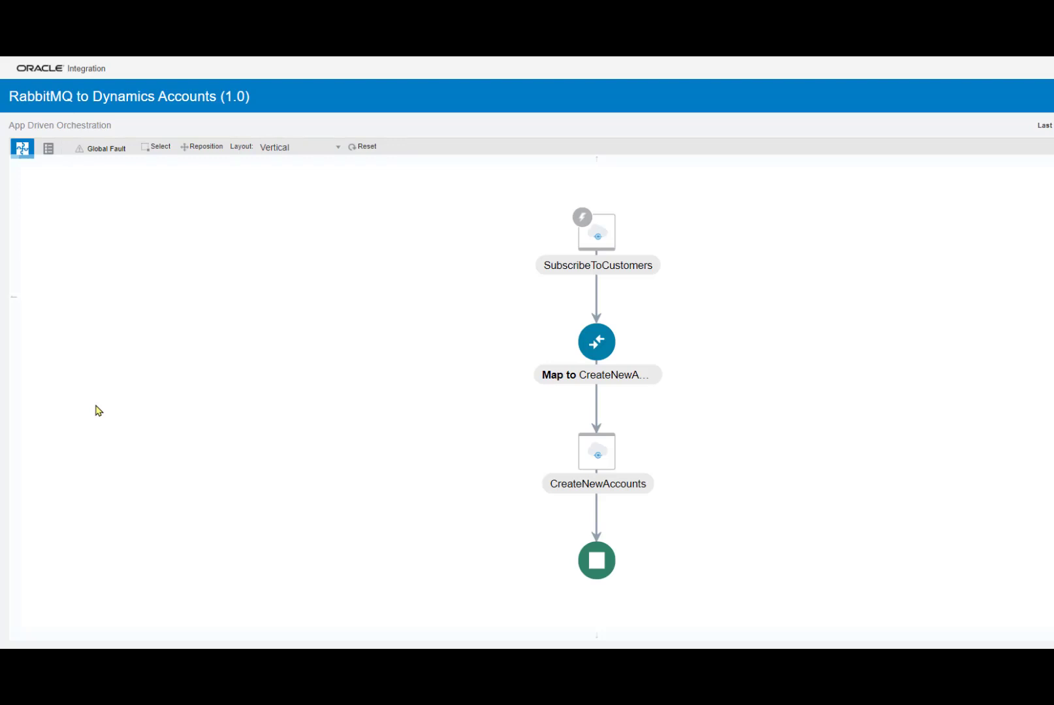
mouse_move(215, 408)
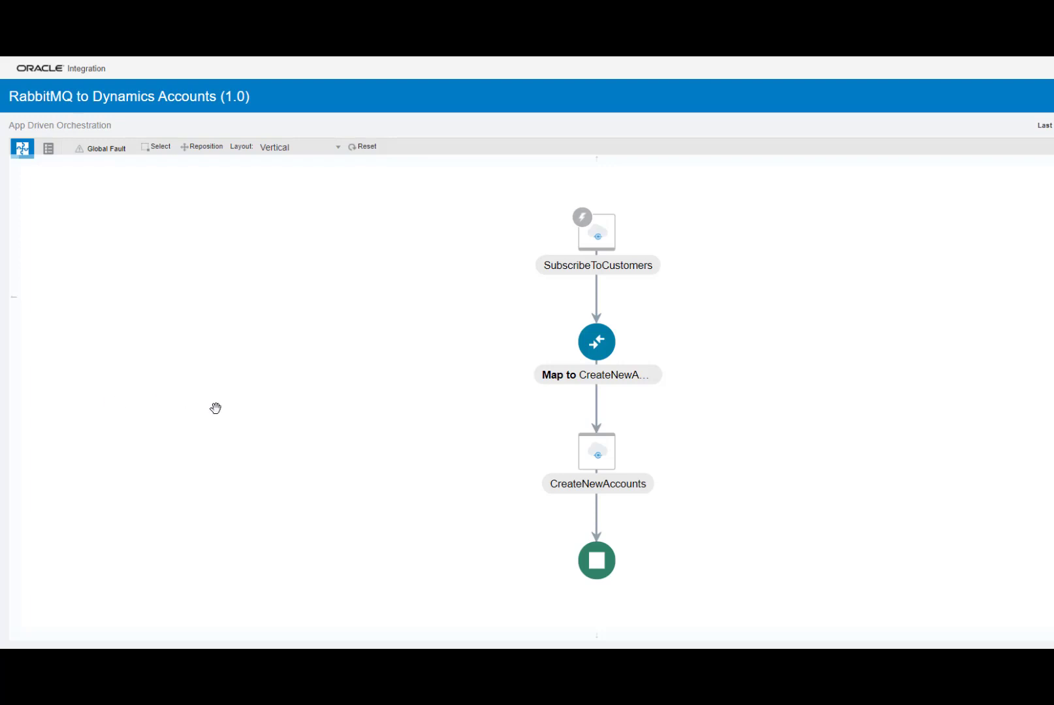
mouse_move(582, 226)
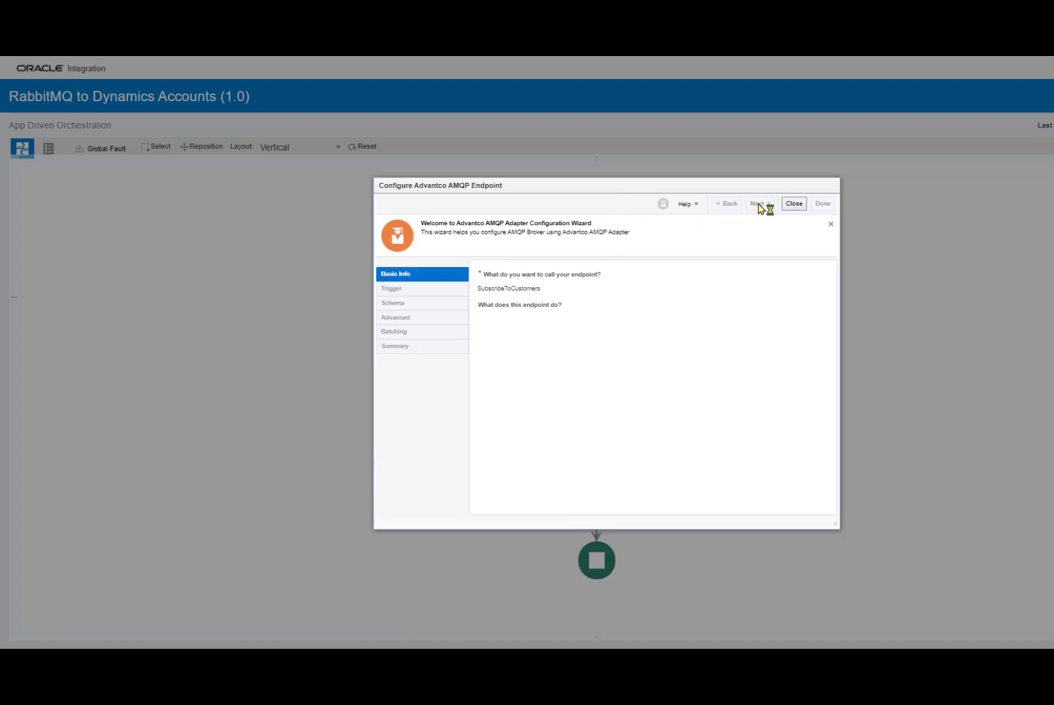
Step: Reach the SubscribeToCustomers summary and review customers queue polling, XSD Customer schema and batching
left_click(759, 204)
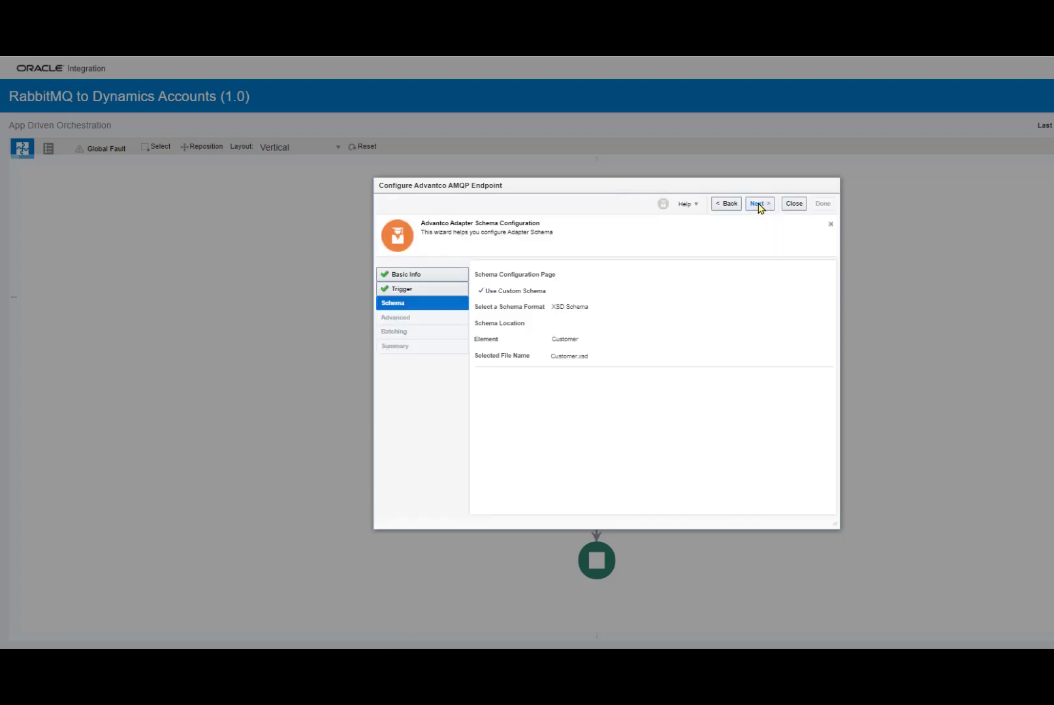
left_click(759, 204)
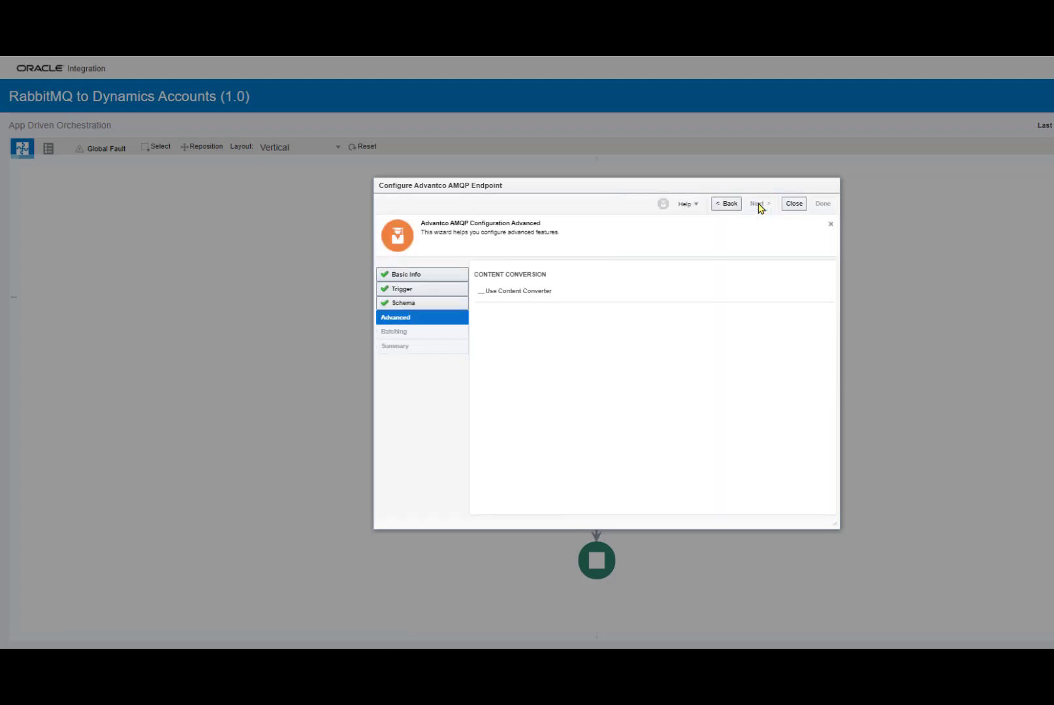
left_click(760, 203)
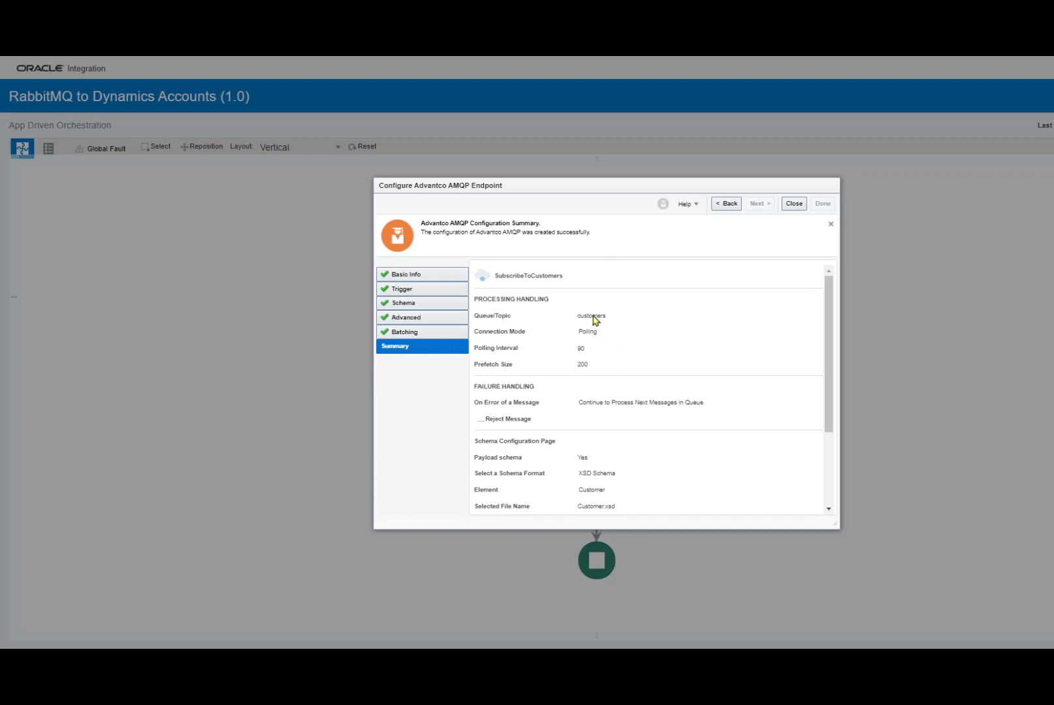
mouse_move(583, 329)
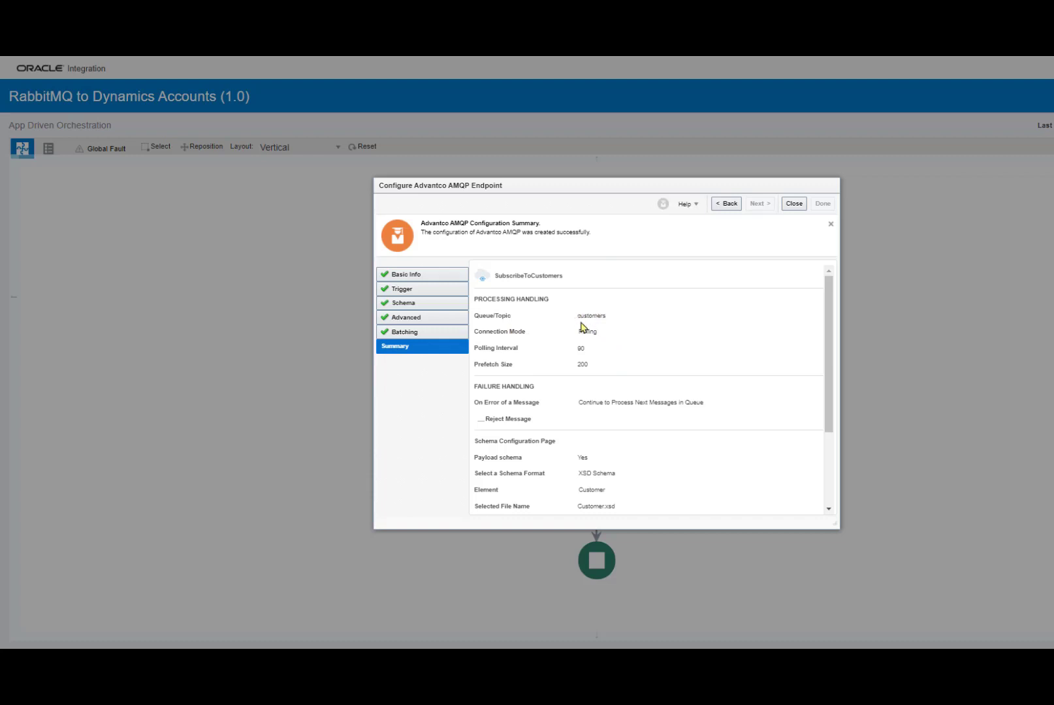
mouse_move(518, 357)
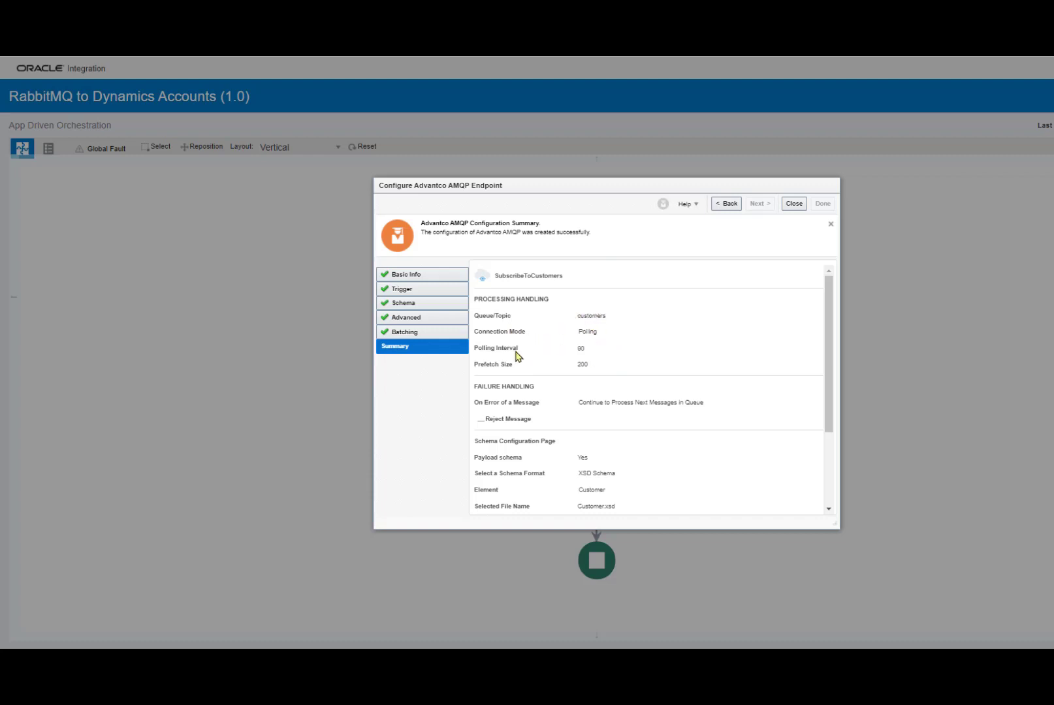
mouse_move(583, 358)
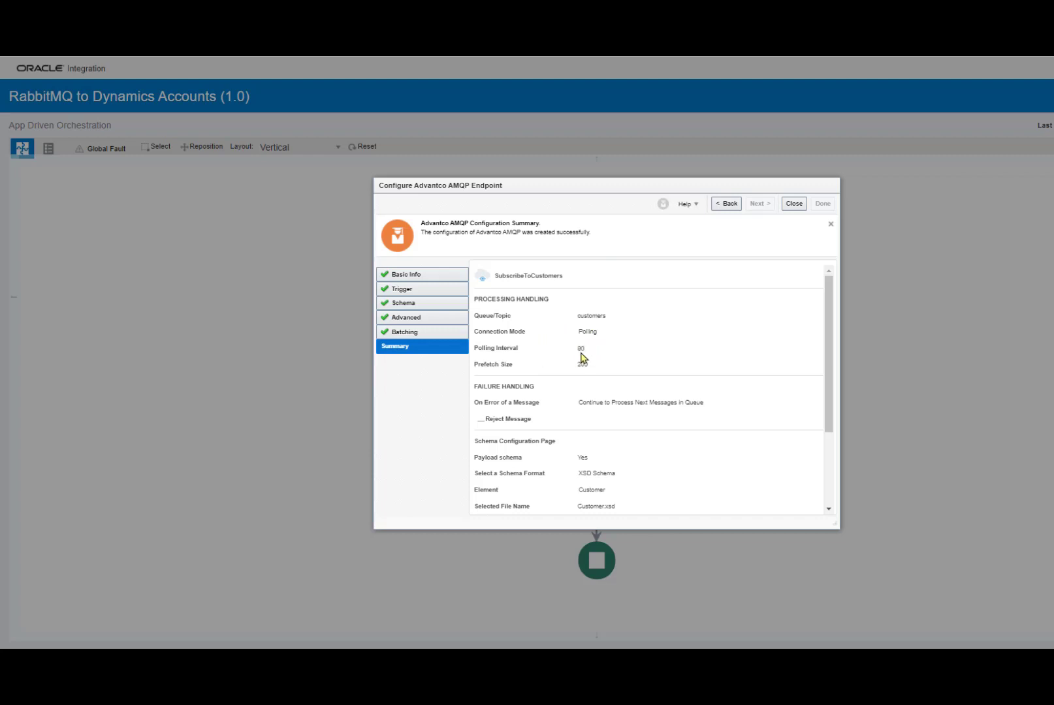
mouse_move(597, 394)
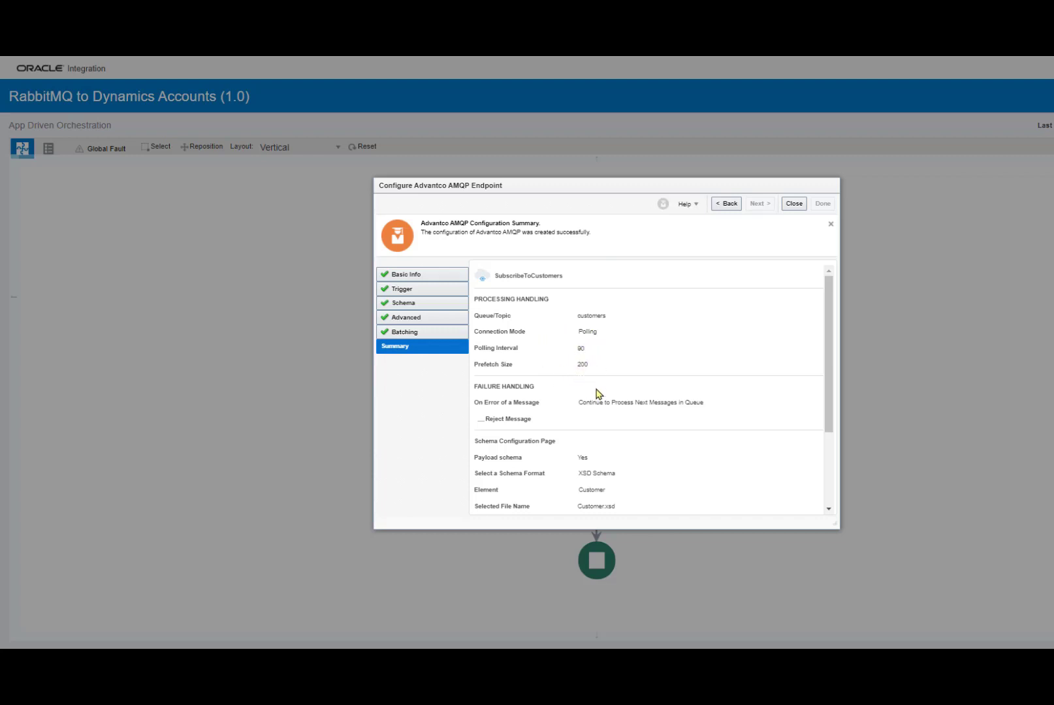
scroll("down", 3)
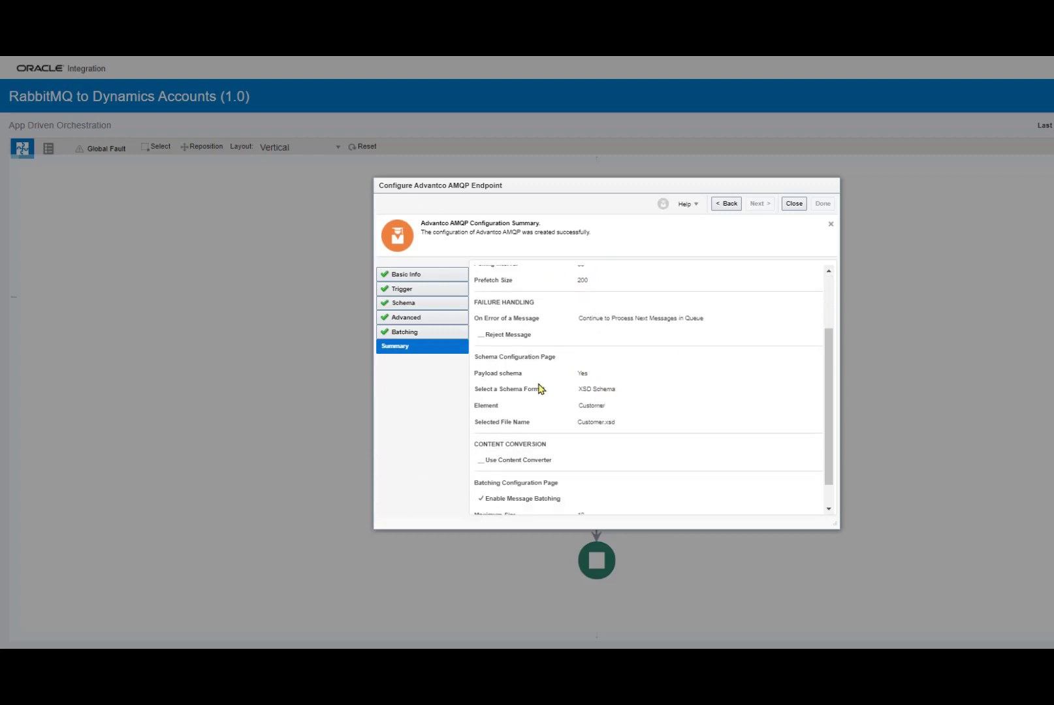
mouse_move(564, 418)
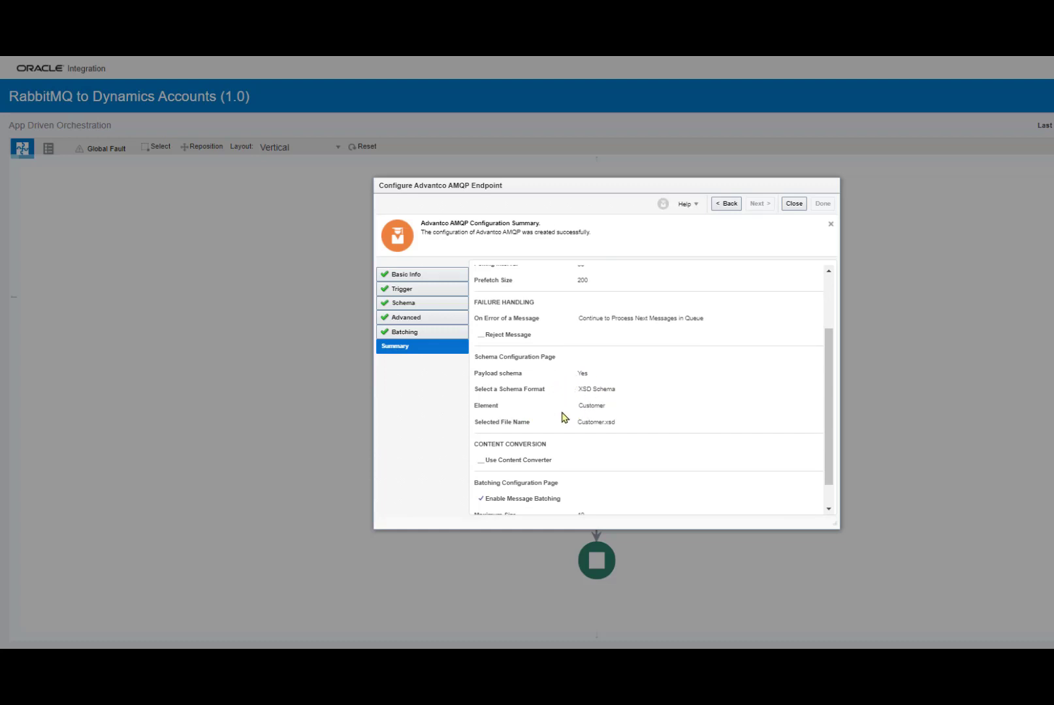
mouse_move(582, 403)
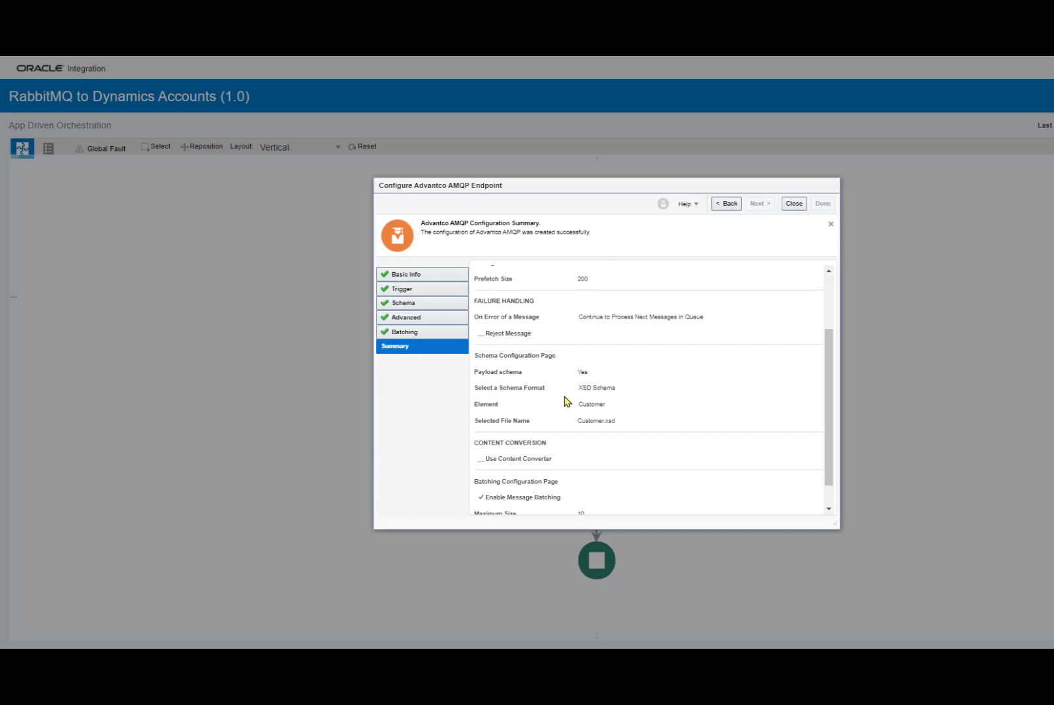
scroll("down", 3)
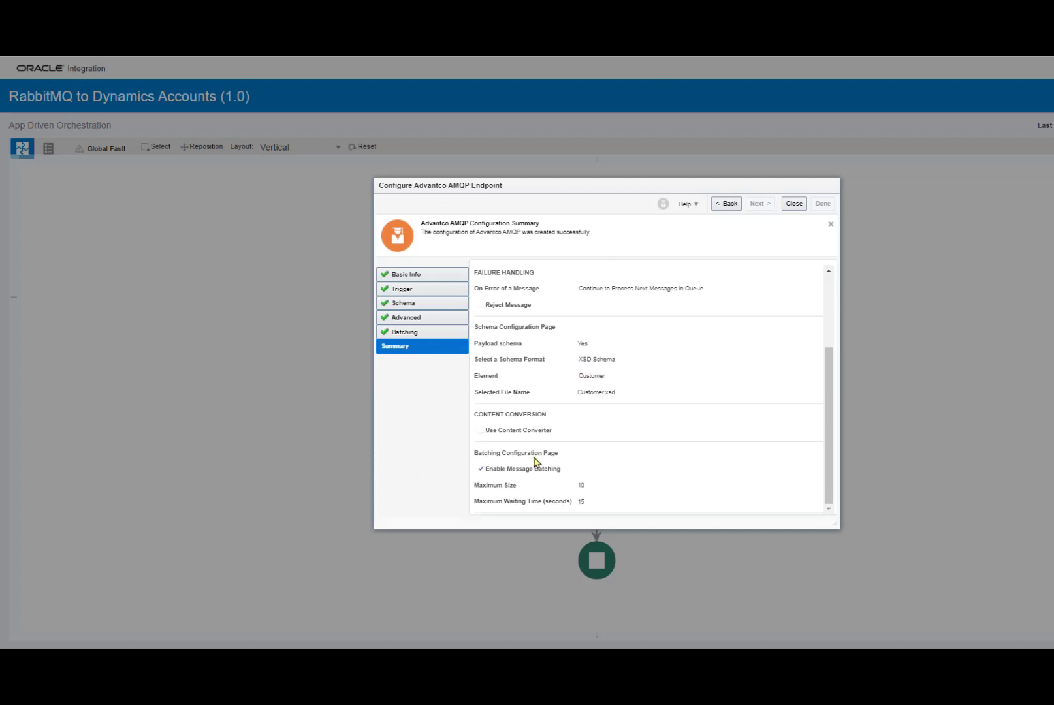
mouse_move(552, 495)
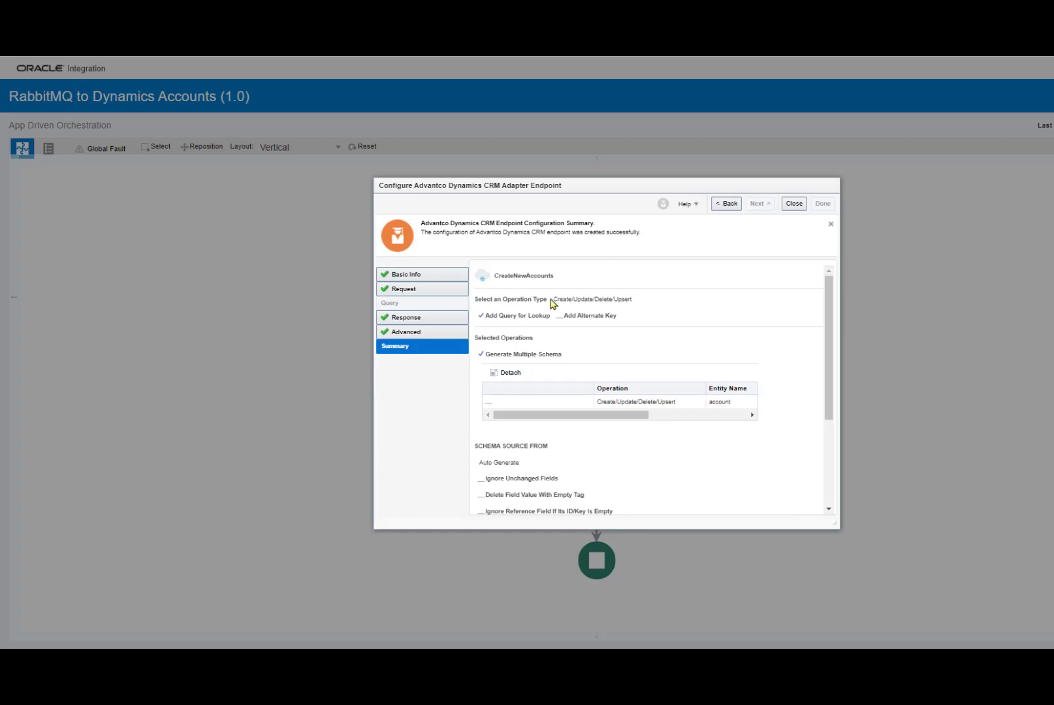
mouse_move(553, 309)
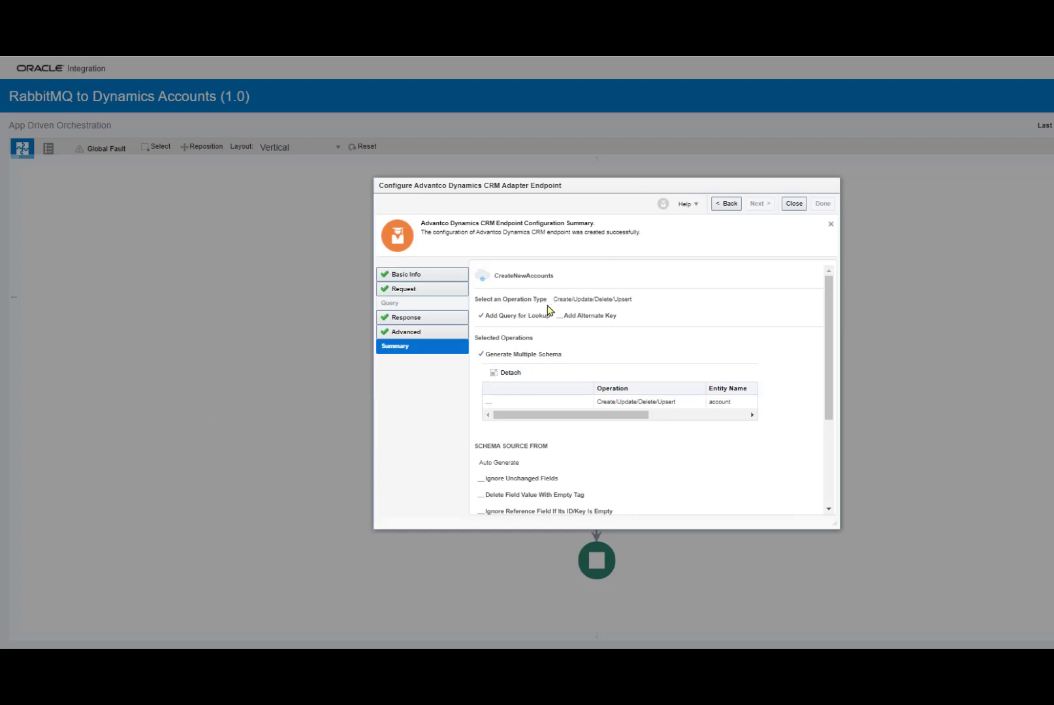
mouse_move(532, 357)
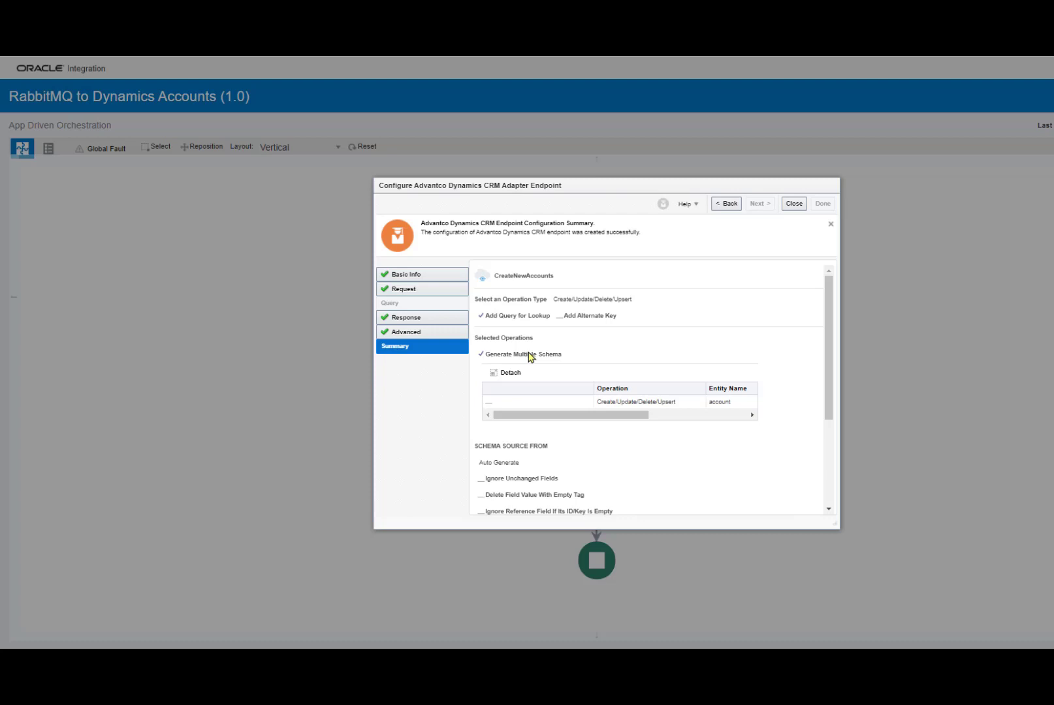
mouse_move(552, 343)
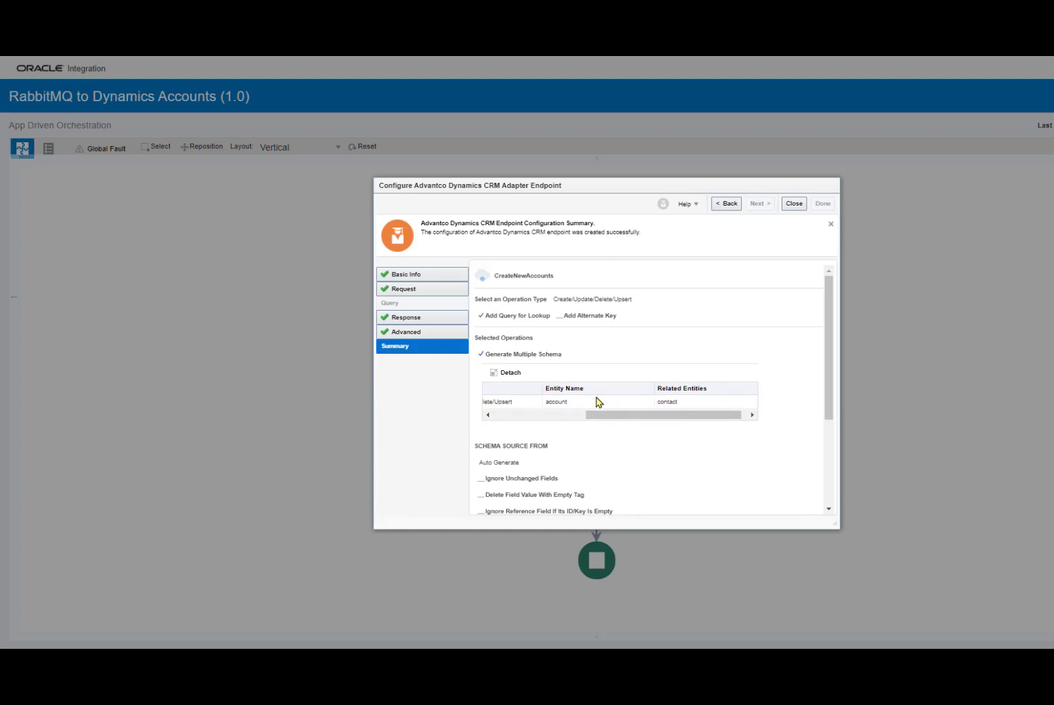
Step: Review the CreateNewAccounts account upsert with related contacts and batch size, then close the summary
scroll("down", 3)
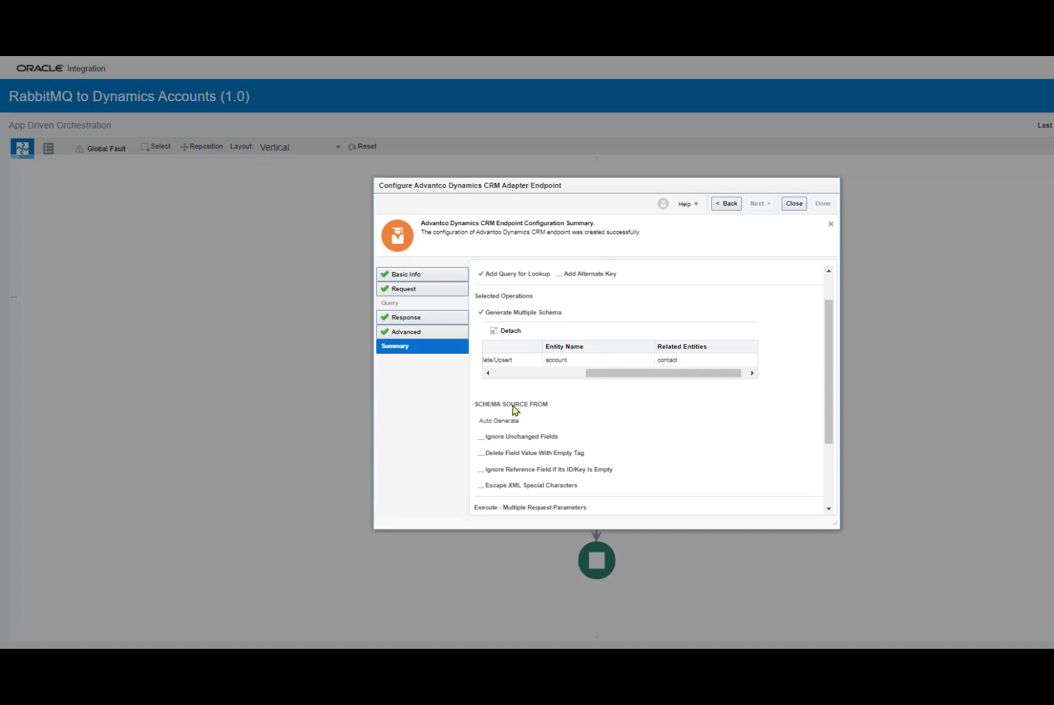
mouse_move(531, 414)
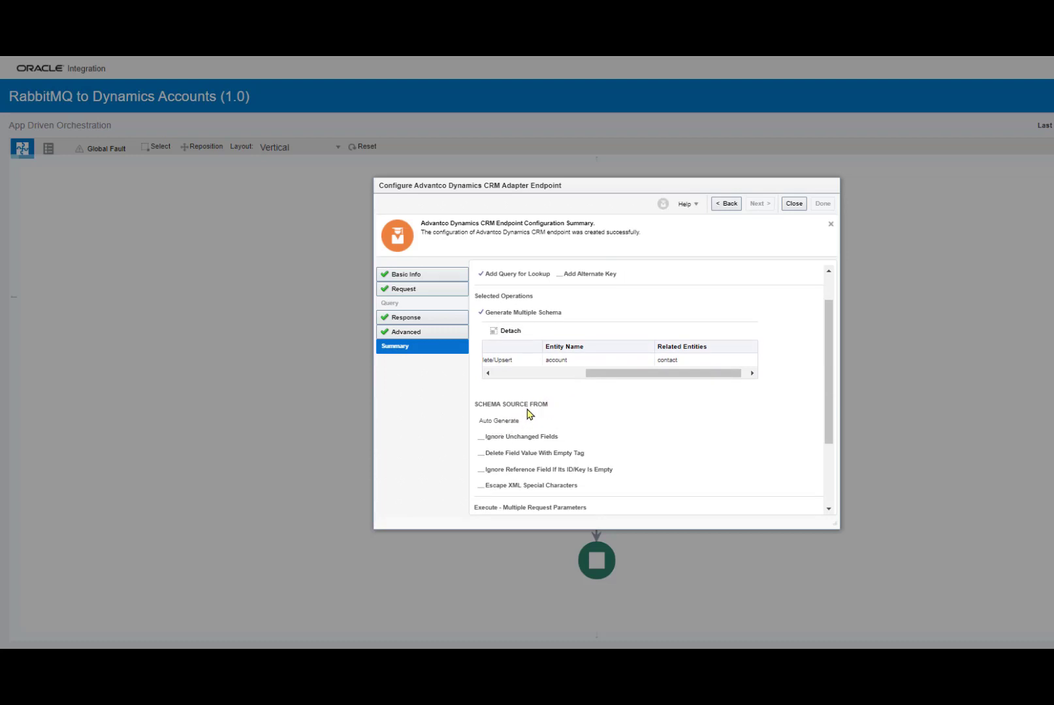
mouse_move(558, 363)
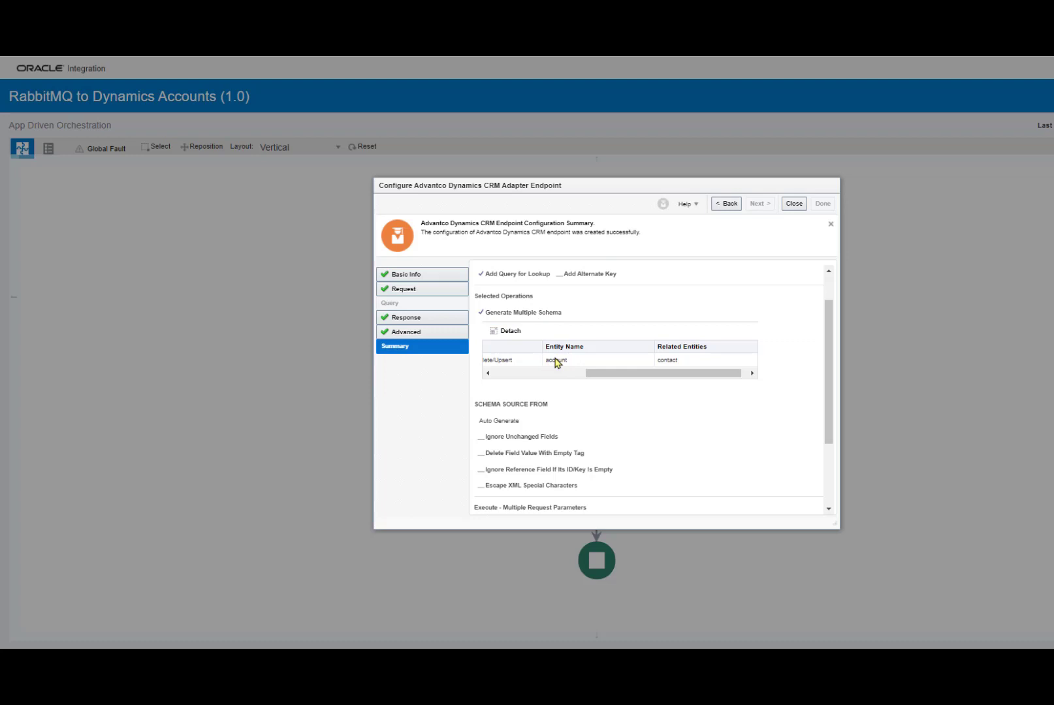
scroll("down", 3)
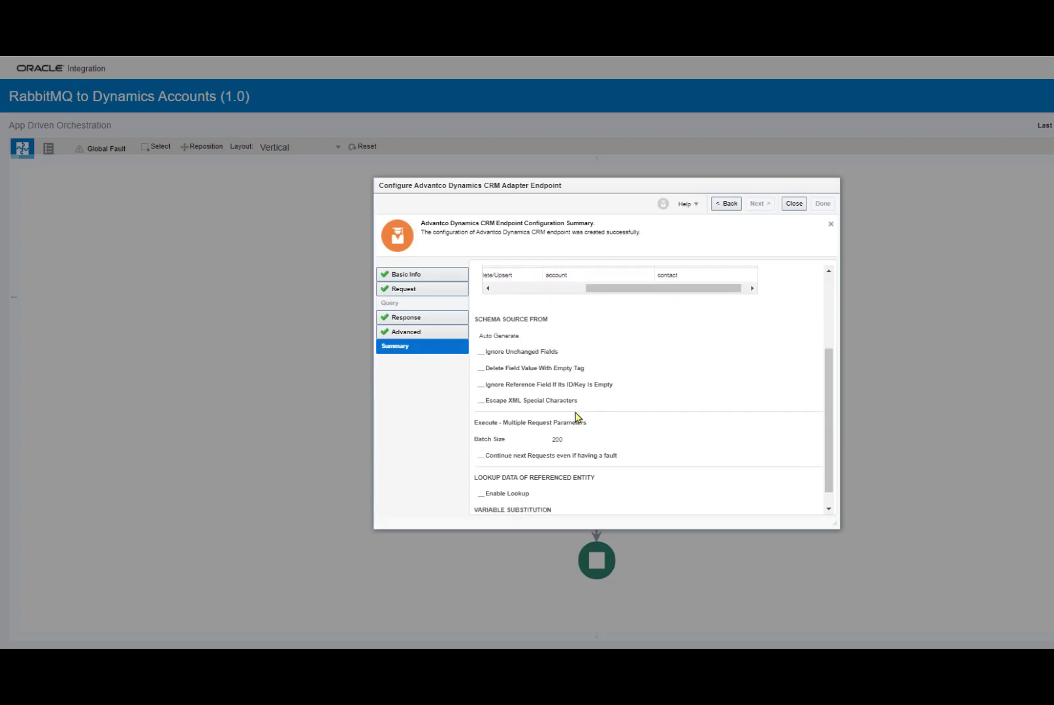
scroll("down", 3)
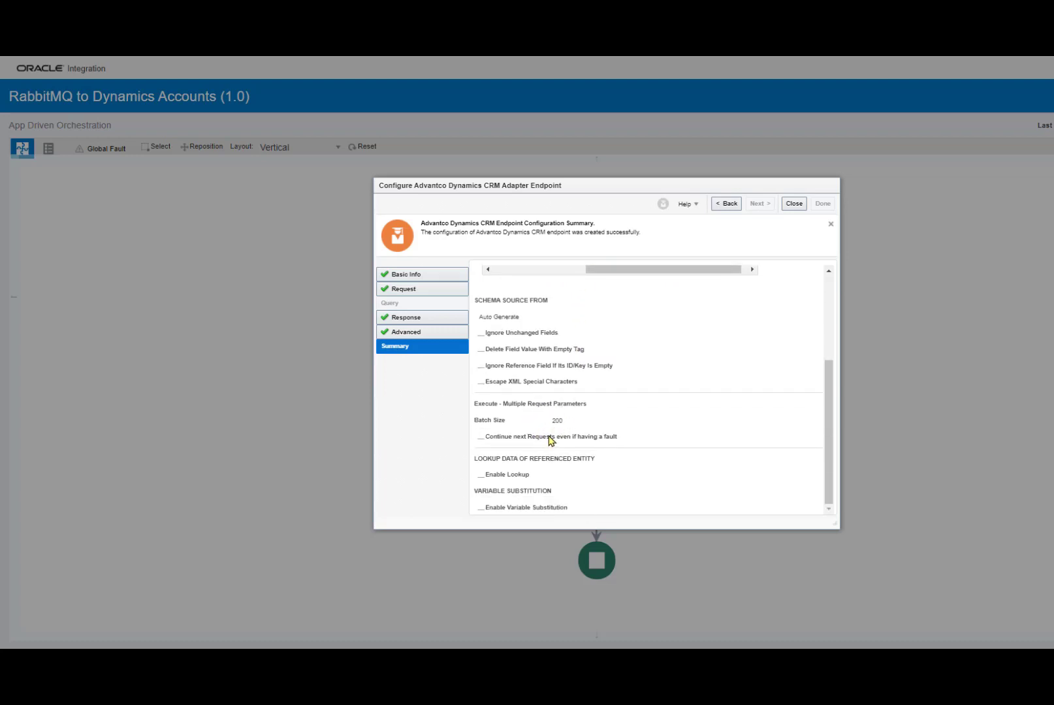
mouse_move(515, 451)
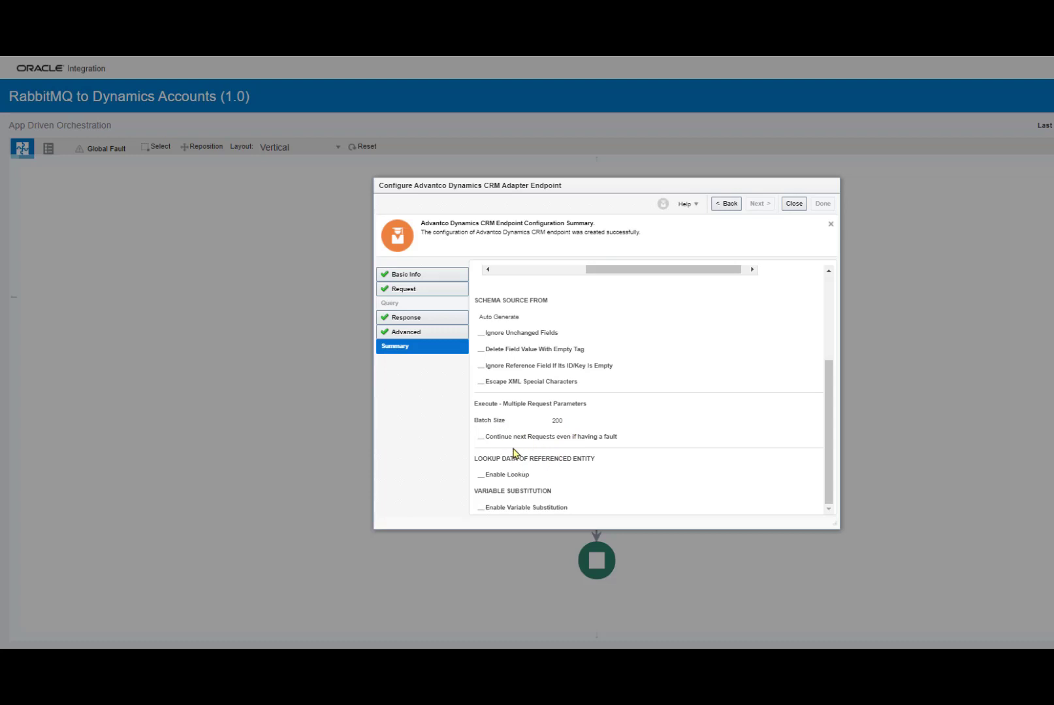
mouse_move(539, 444)
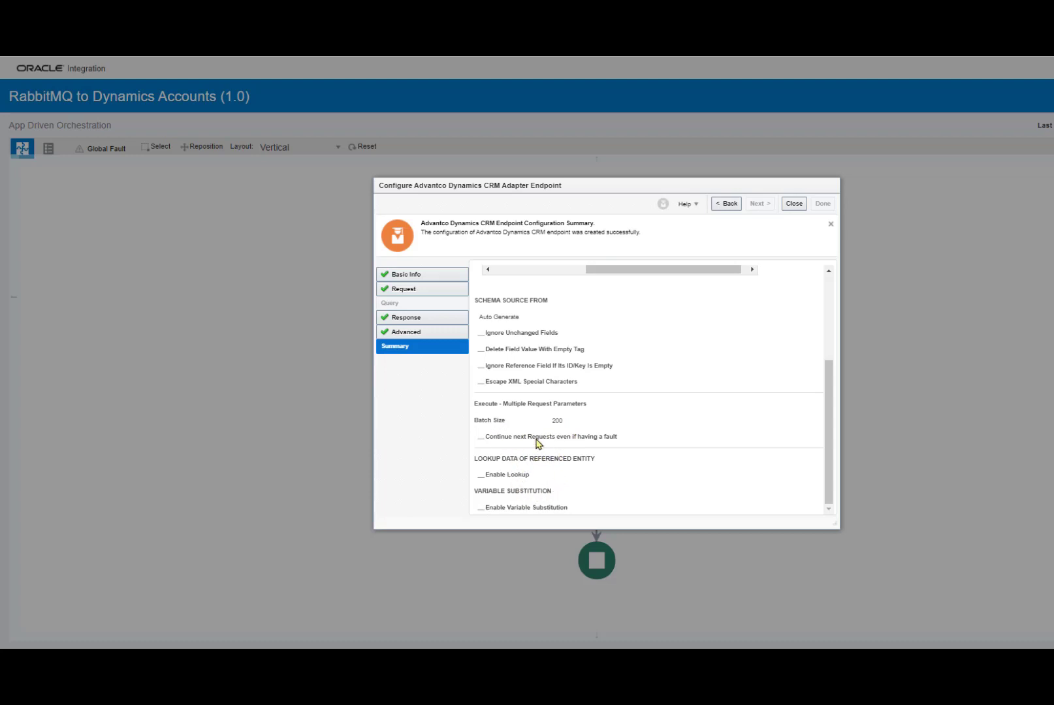
left_click(821, 203)
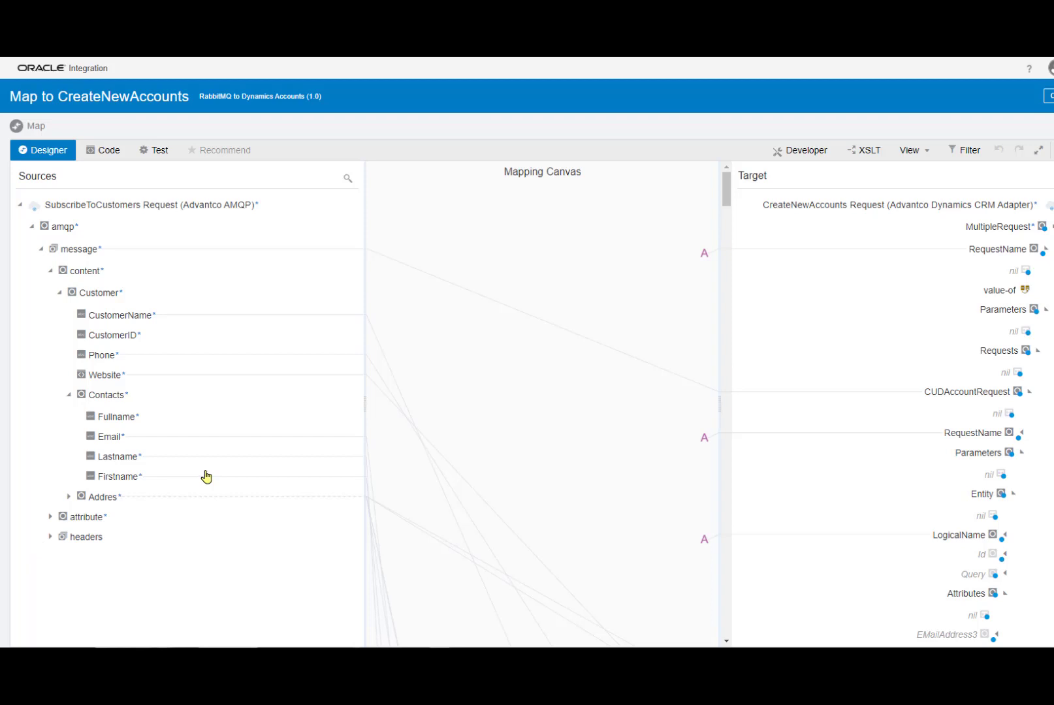
mouse_move(872, 228)
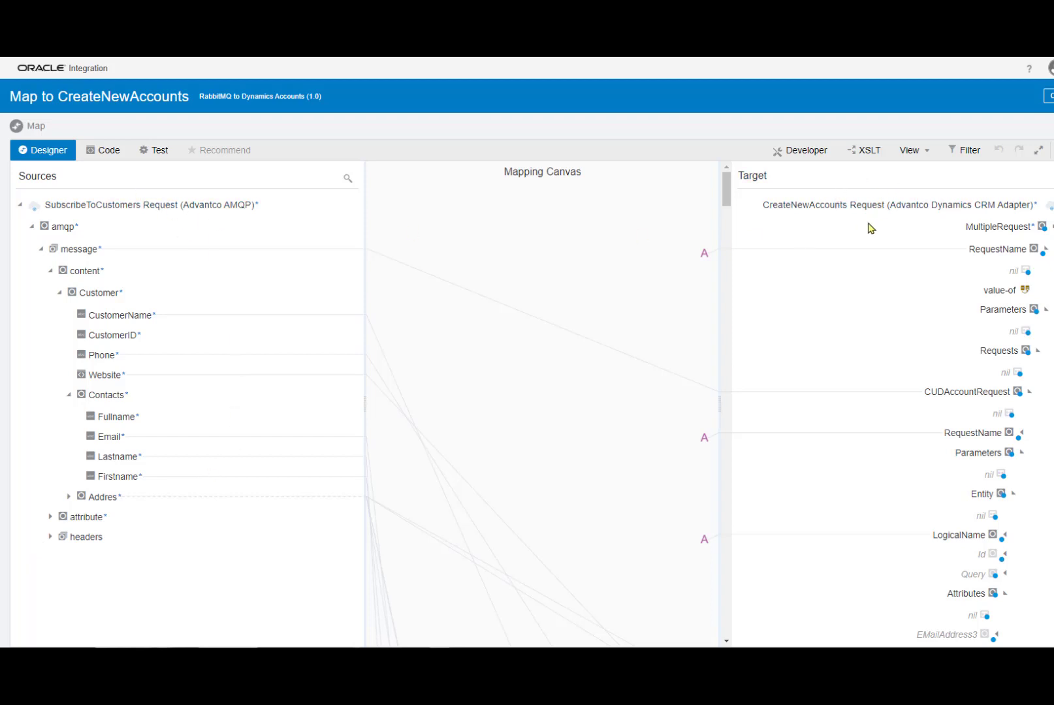
mouse_move(759, 339)
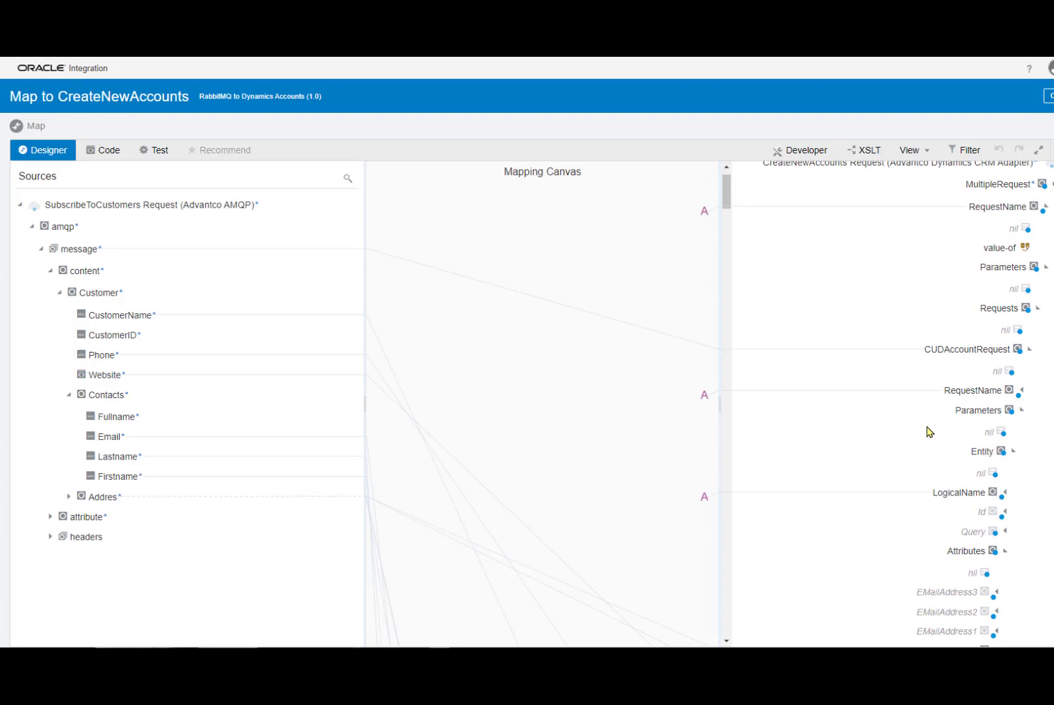
scroll("down", 3)
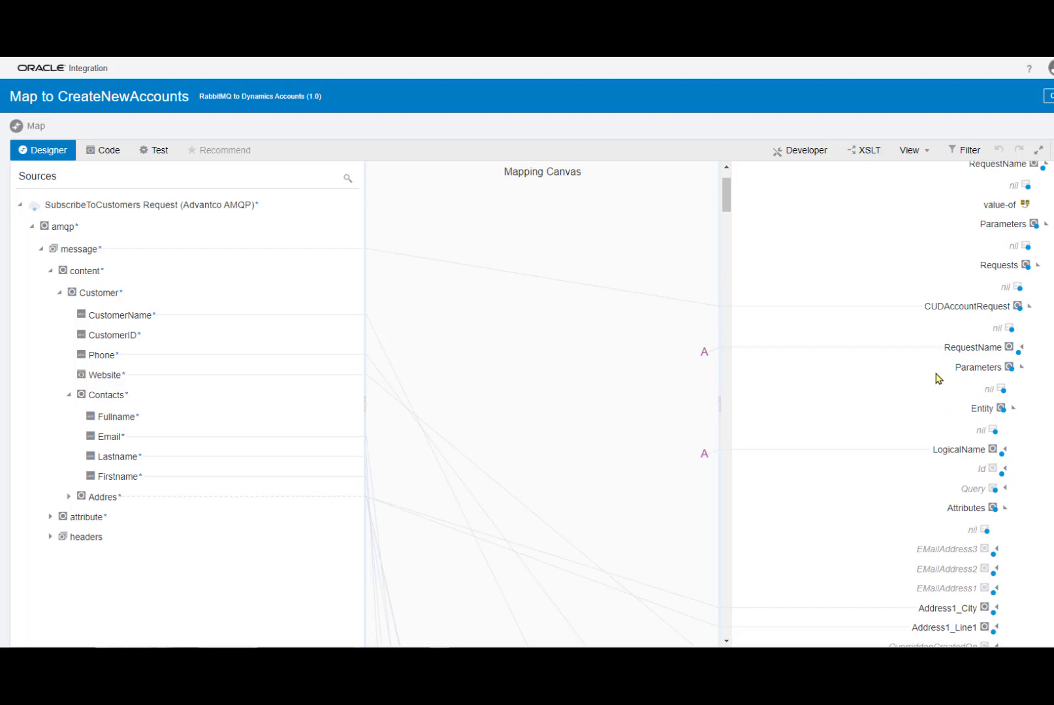
scroll("down", 3)
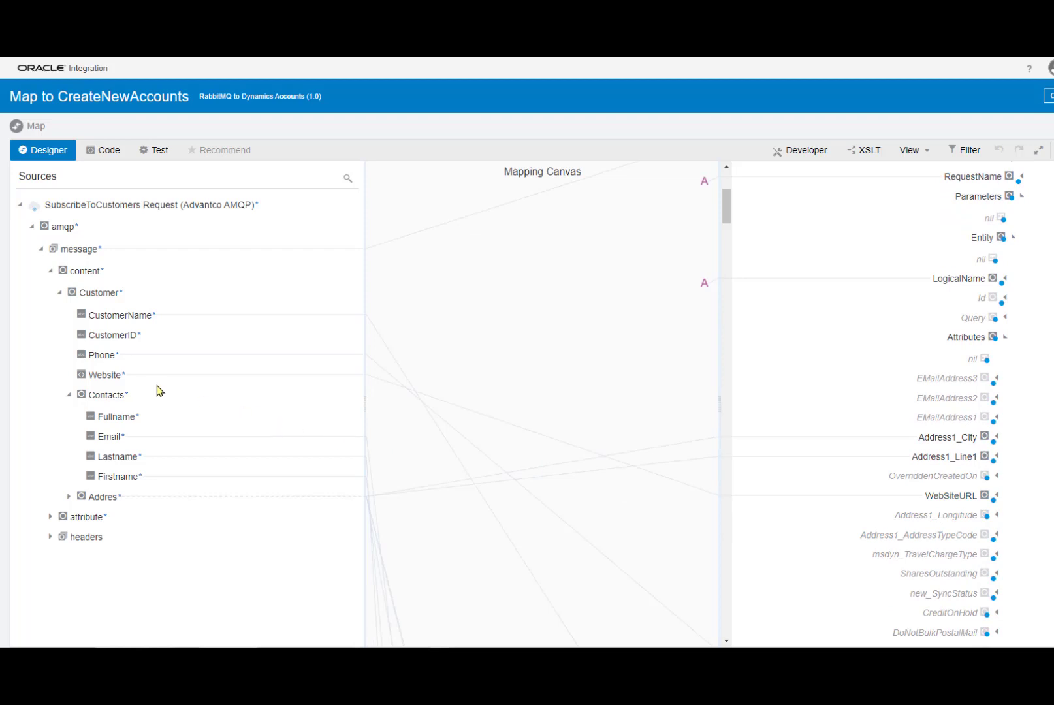
scroll("down", 3)
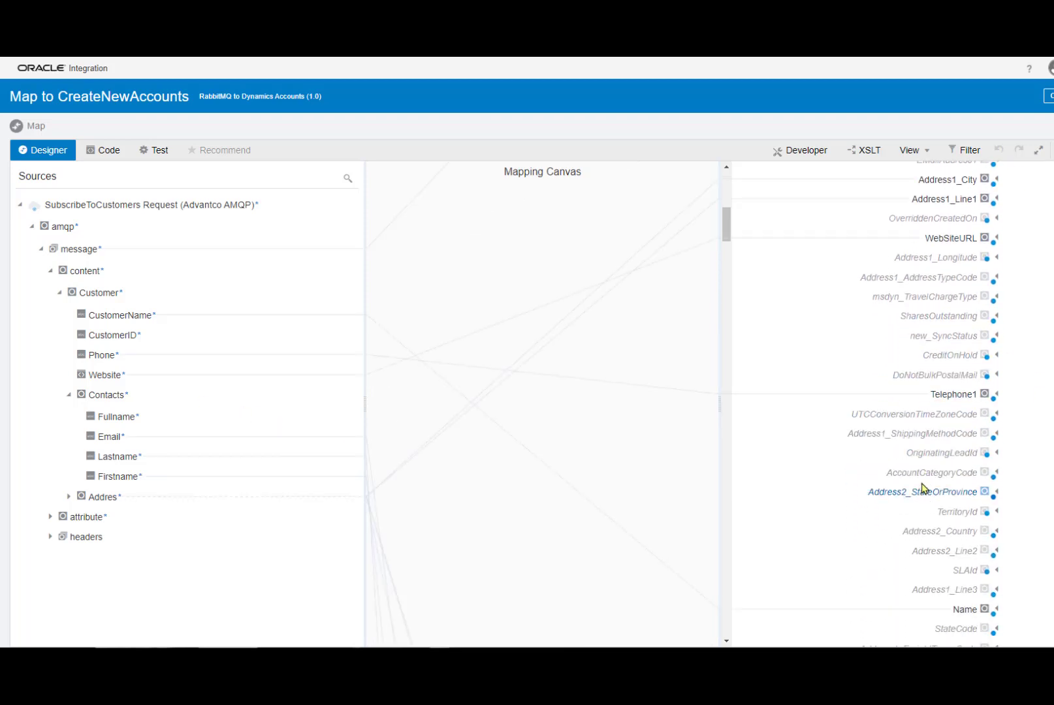
scroll("down", 3)
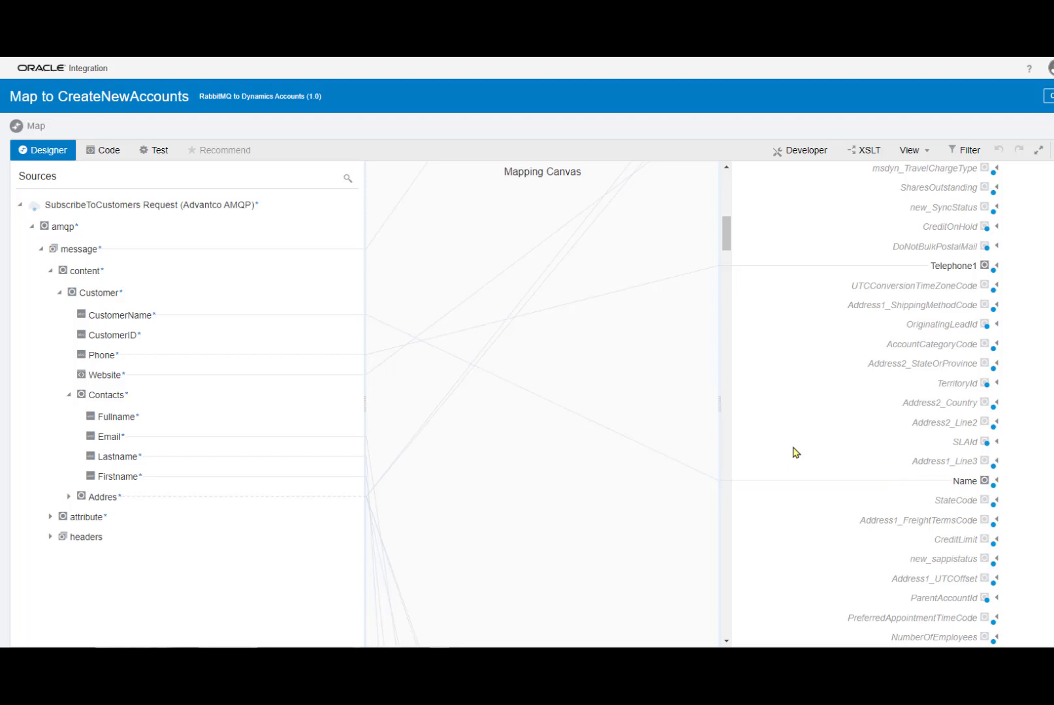
mouse_move(750, 489)
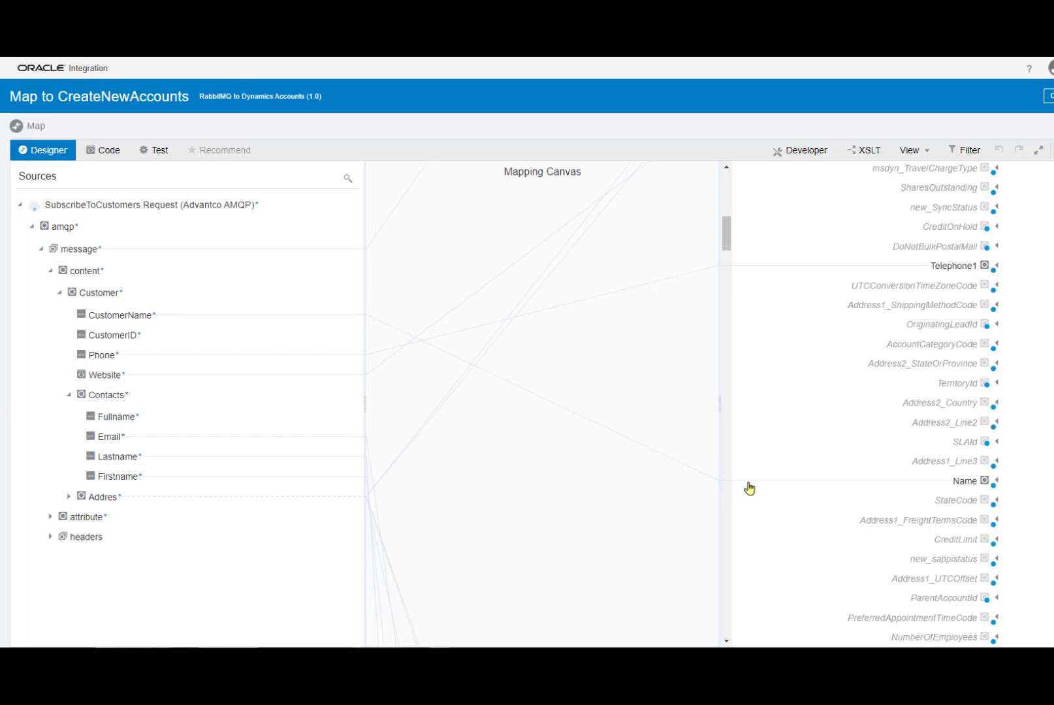
scroll("down", 3)
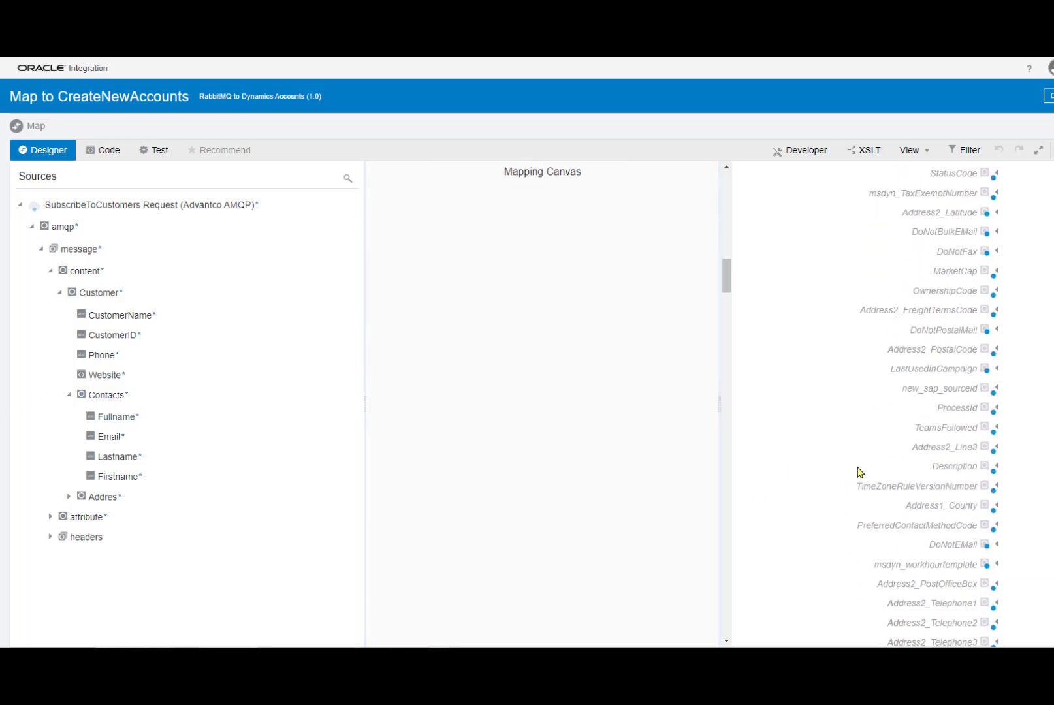
scroll("down", 3)
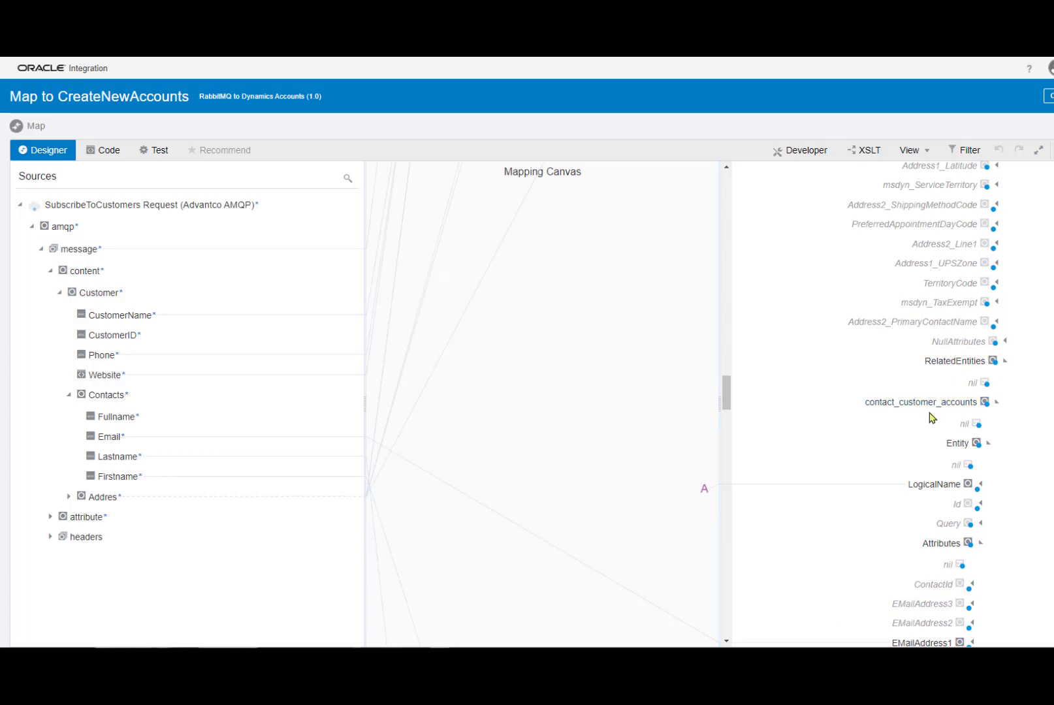
scroll("down", 3)
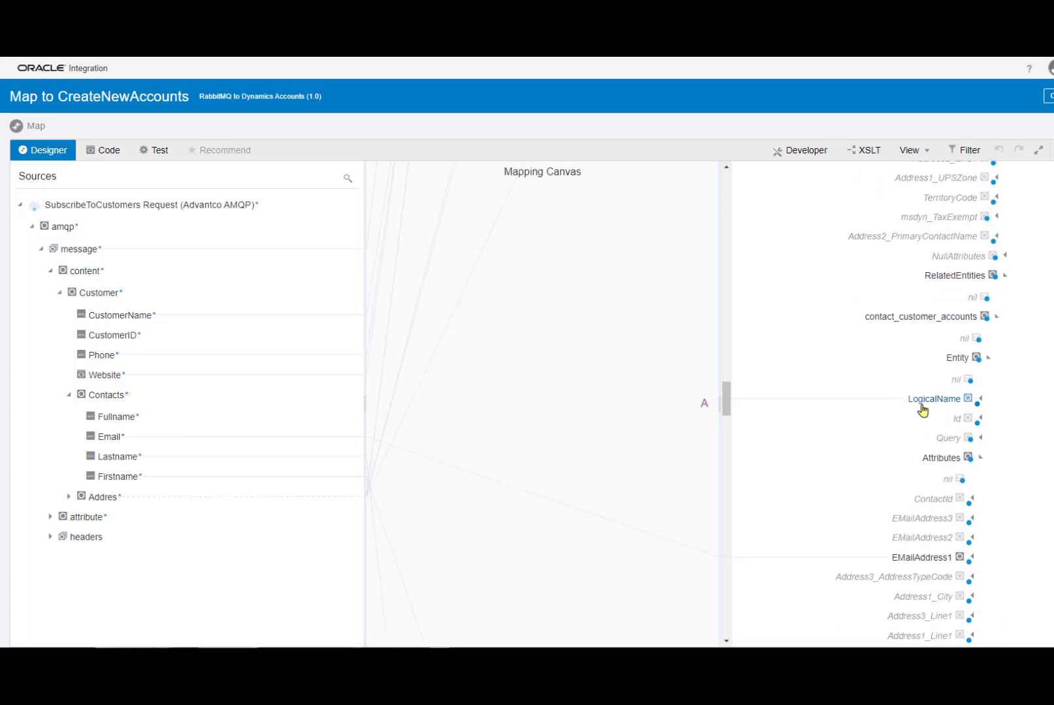
scroll("down", 3)
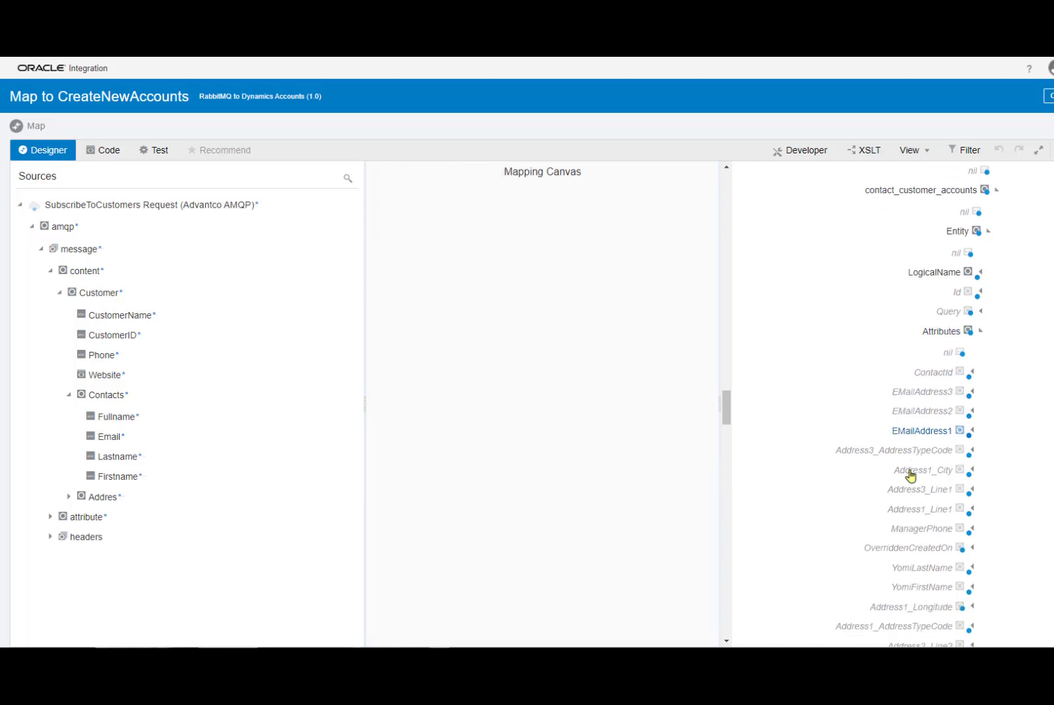
scroll("down", 3)
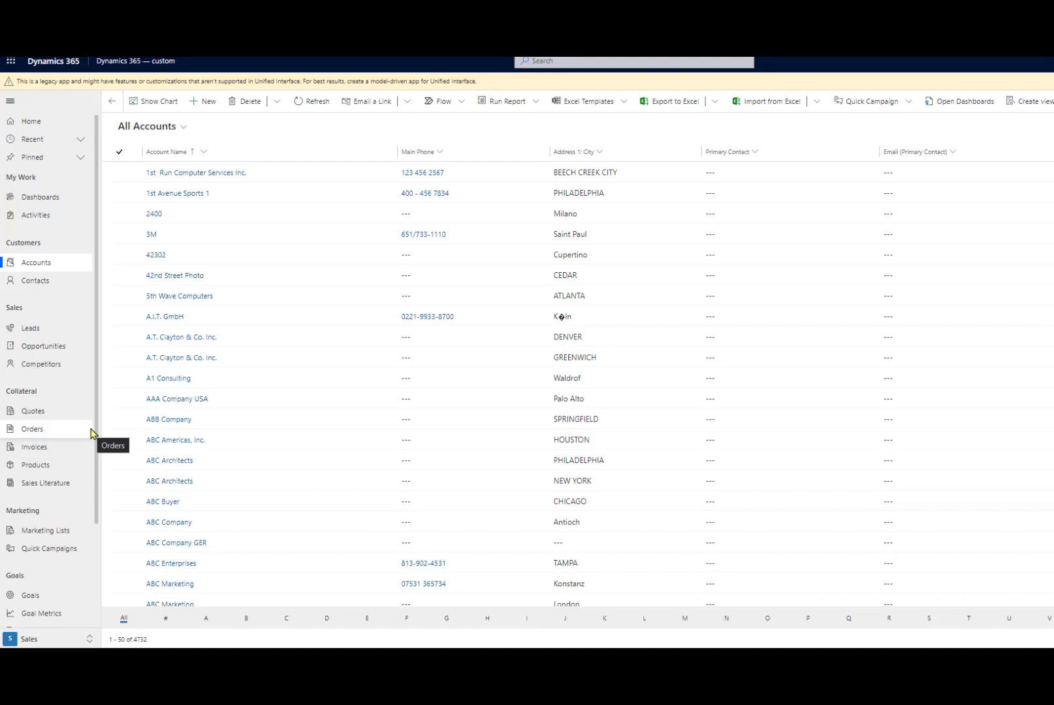
mouse_move(178, 193)
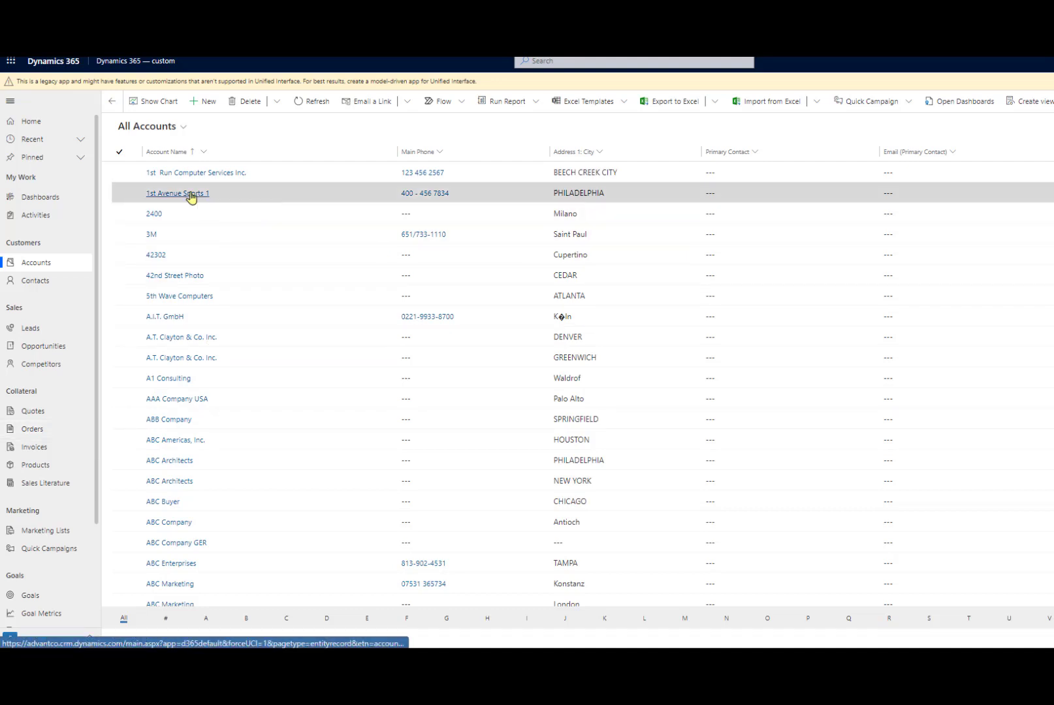
Step: Open the 1st Avenue Sports 1 account record from All Accounts
left_click(178, 193)
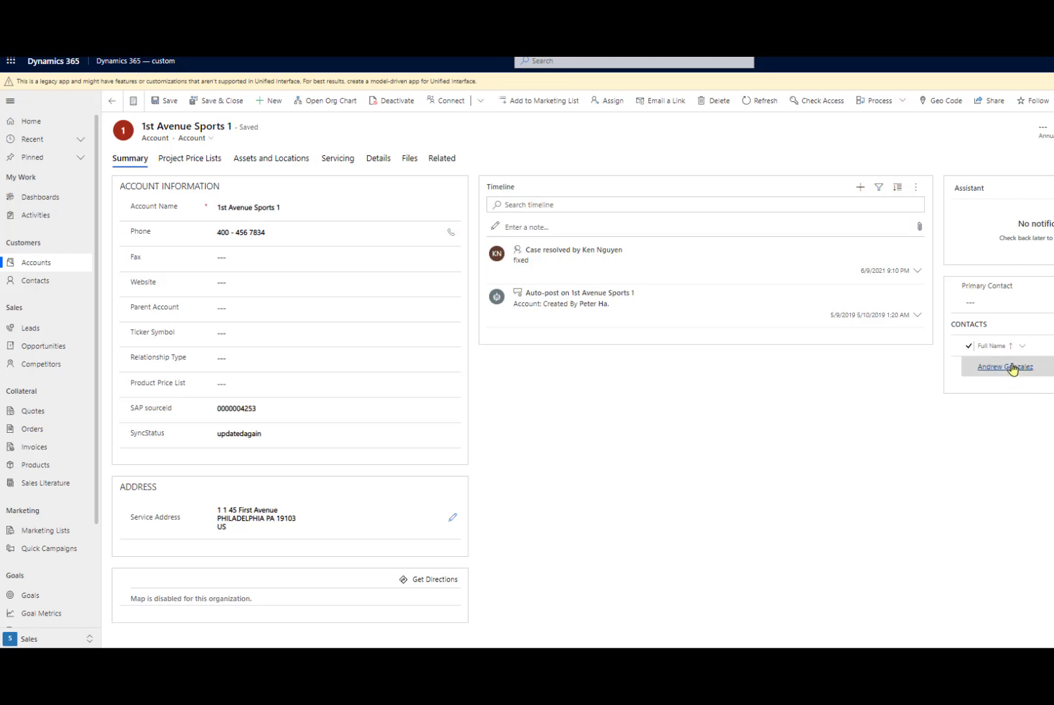
mouse_move(1006, 367)
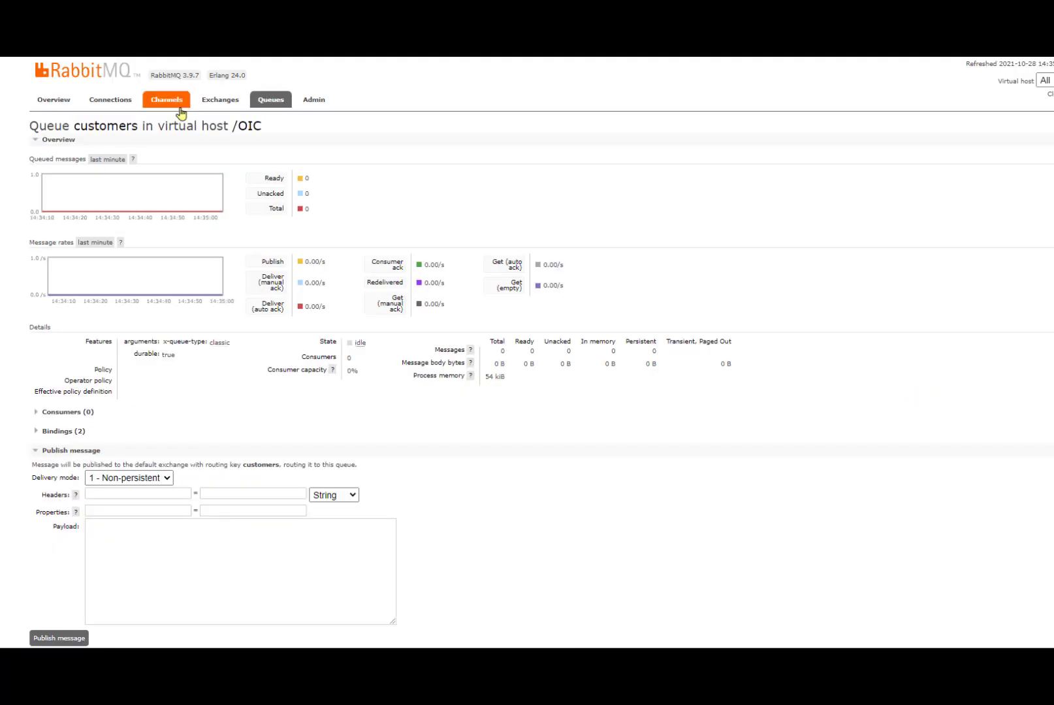
mouse_move(160, 129)
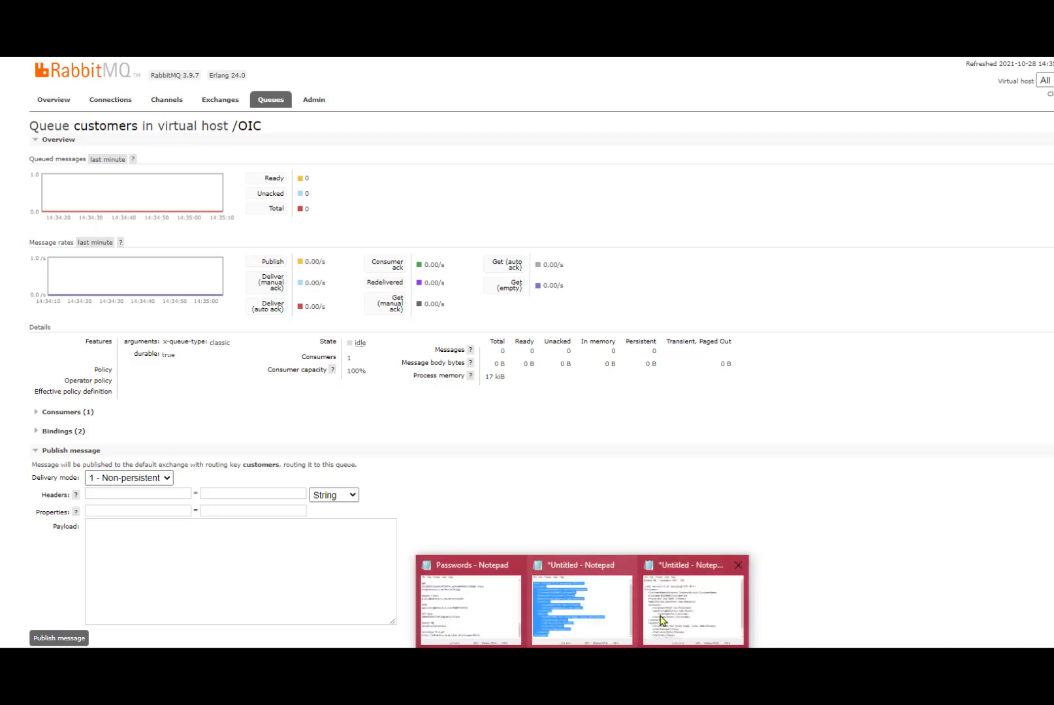
Step: Paste the prepared customer message from Notepad into the customers queue Payload box
left_click(694, 603)
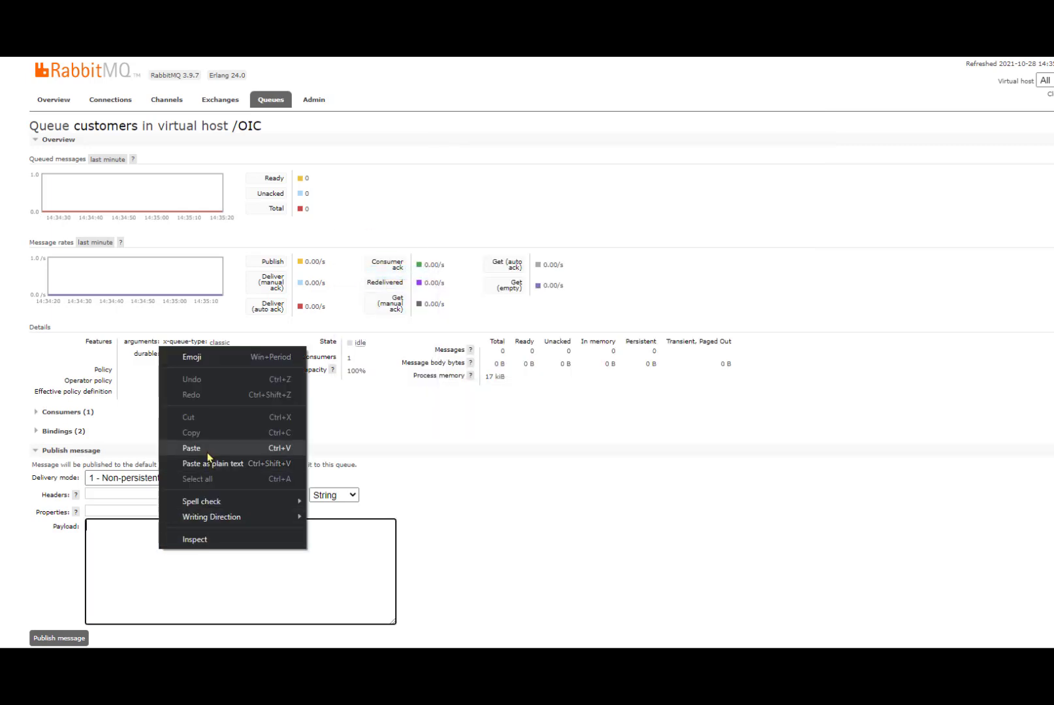
left_click(192, 448)
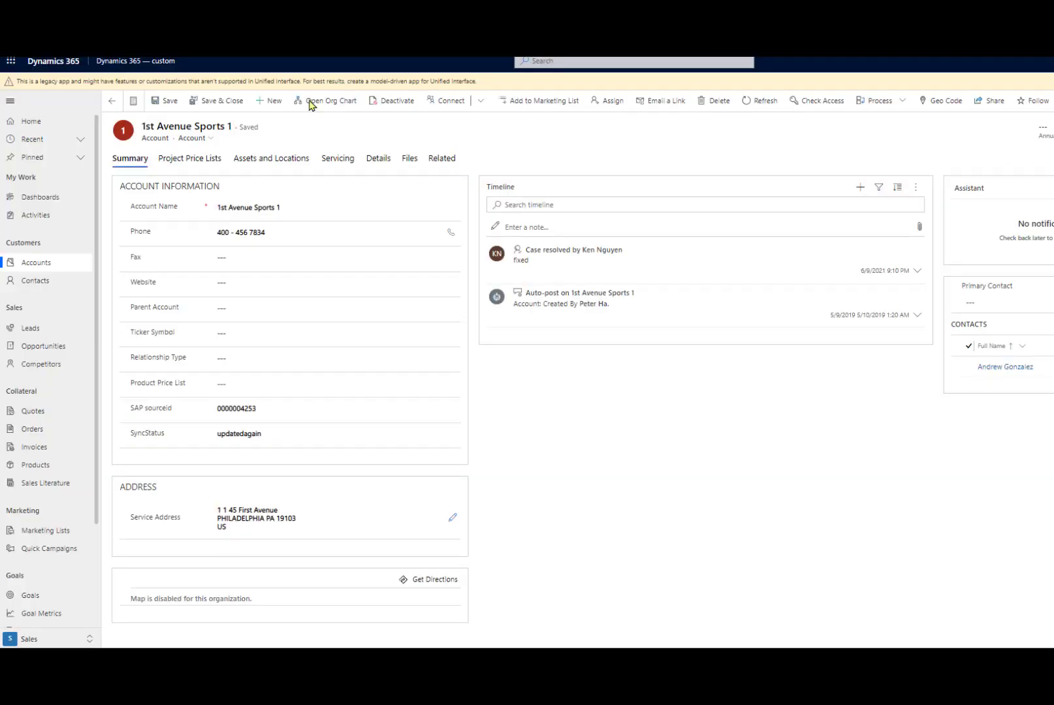
mouse_move(41, 262)
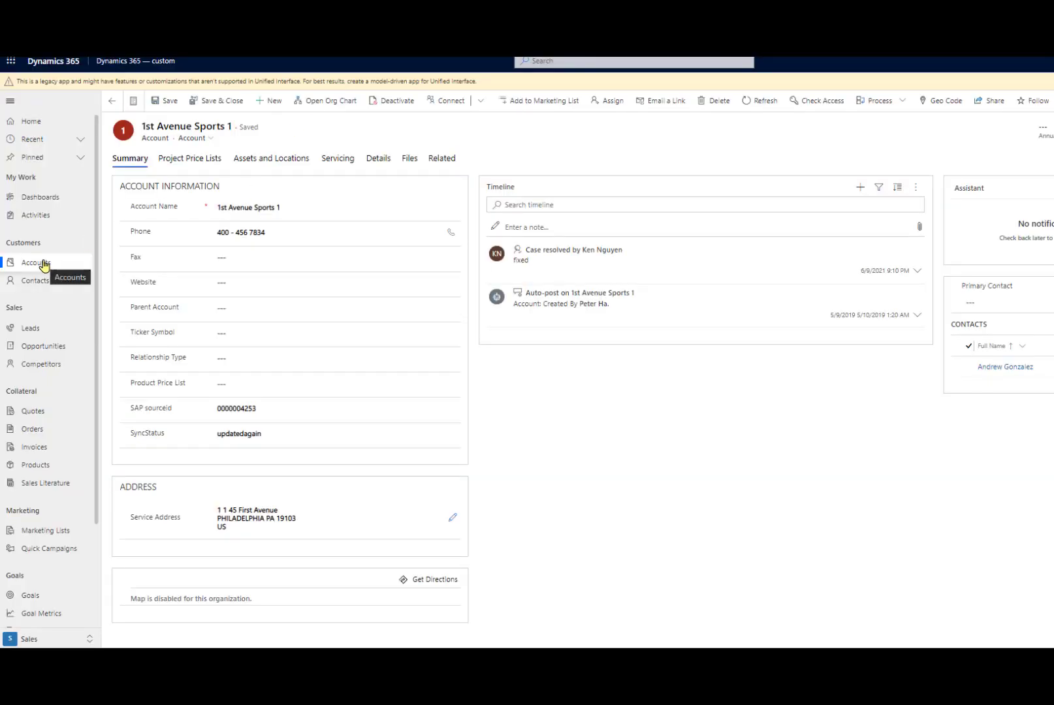
left_click(37, 263)
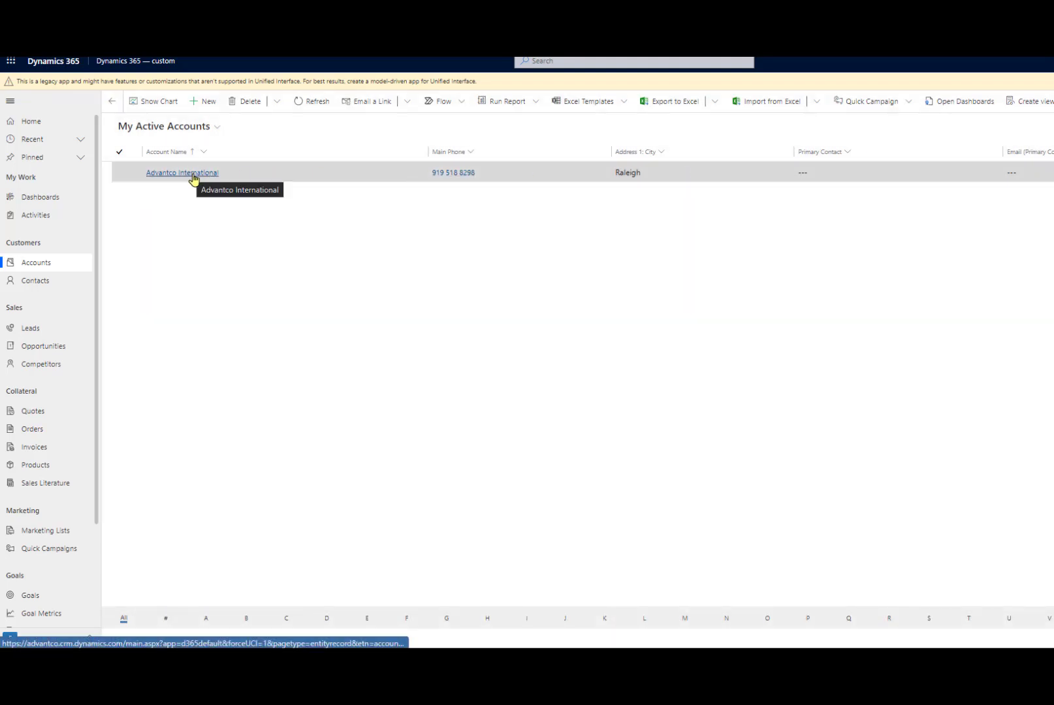
left_click(181, 172)
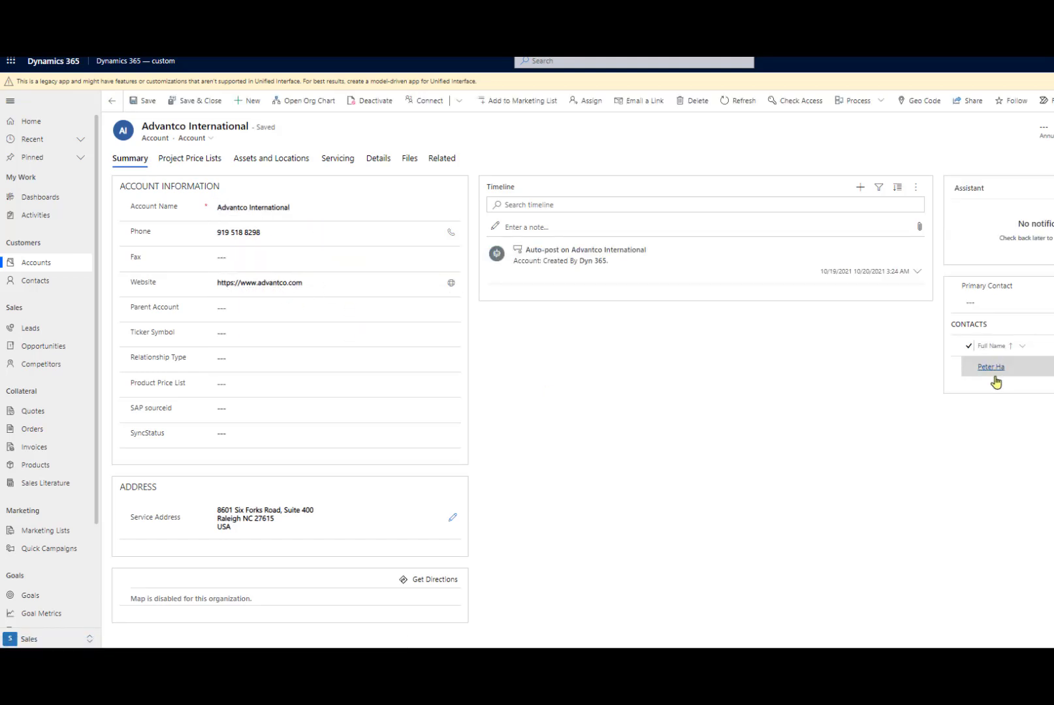
left_click(990, 367)
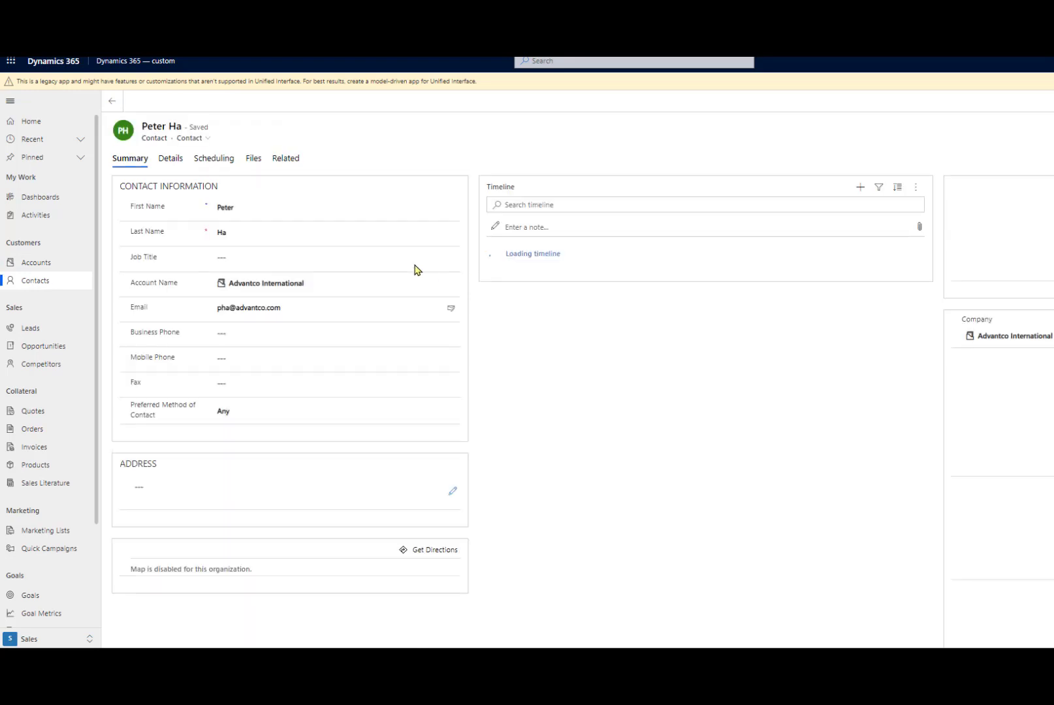
left_click(335, 257)
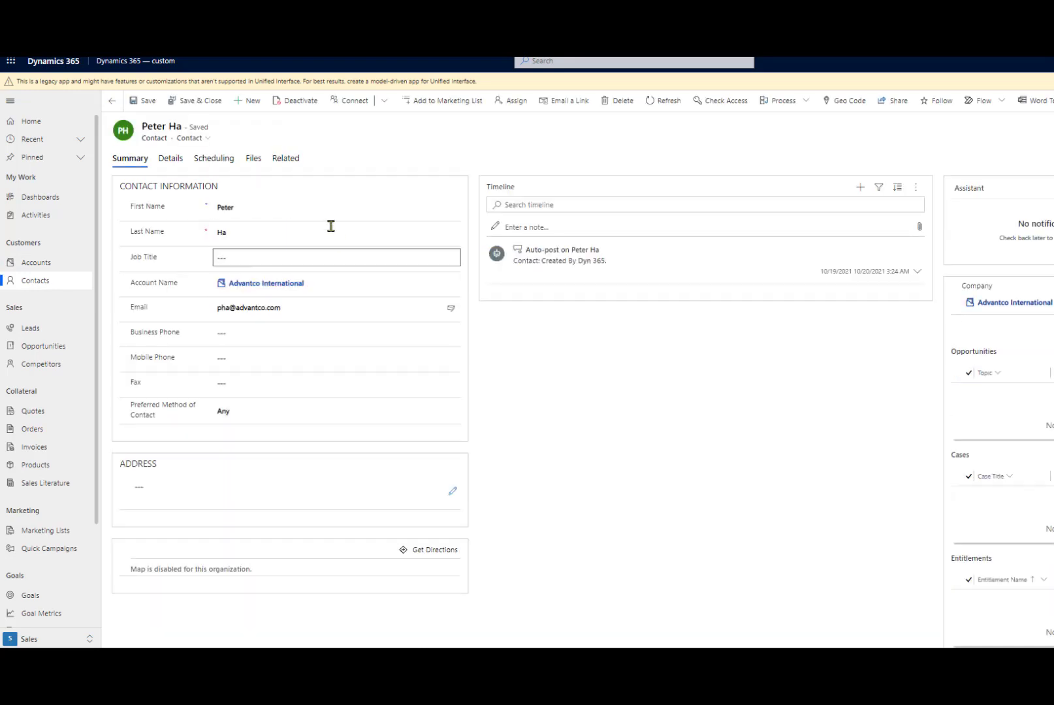